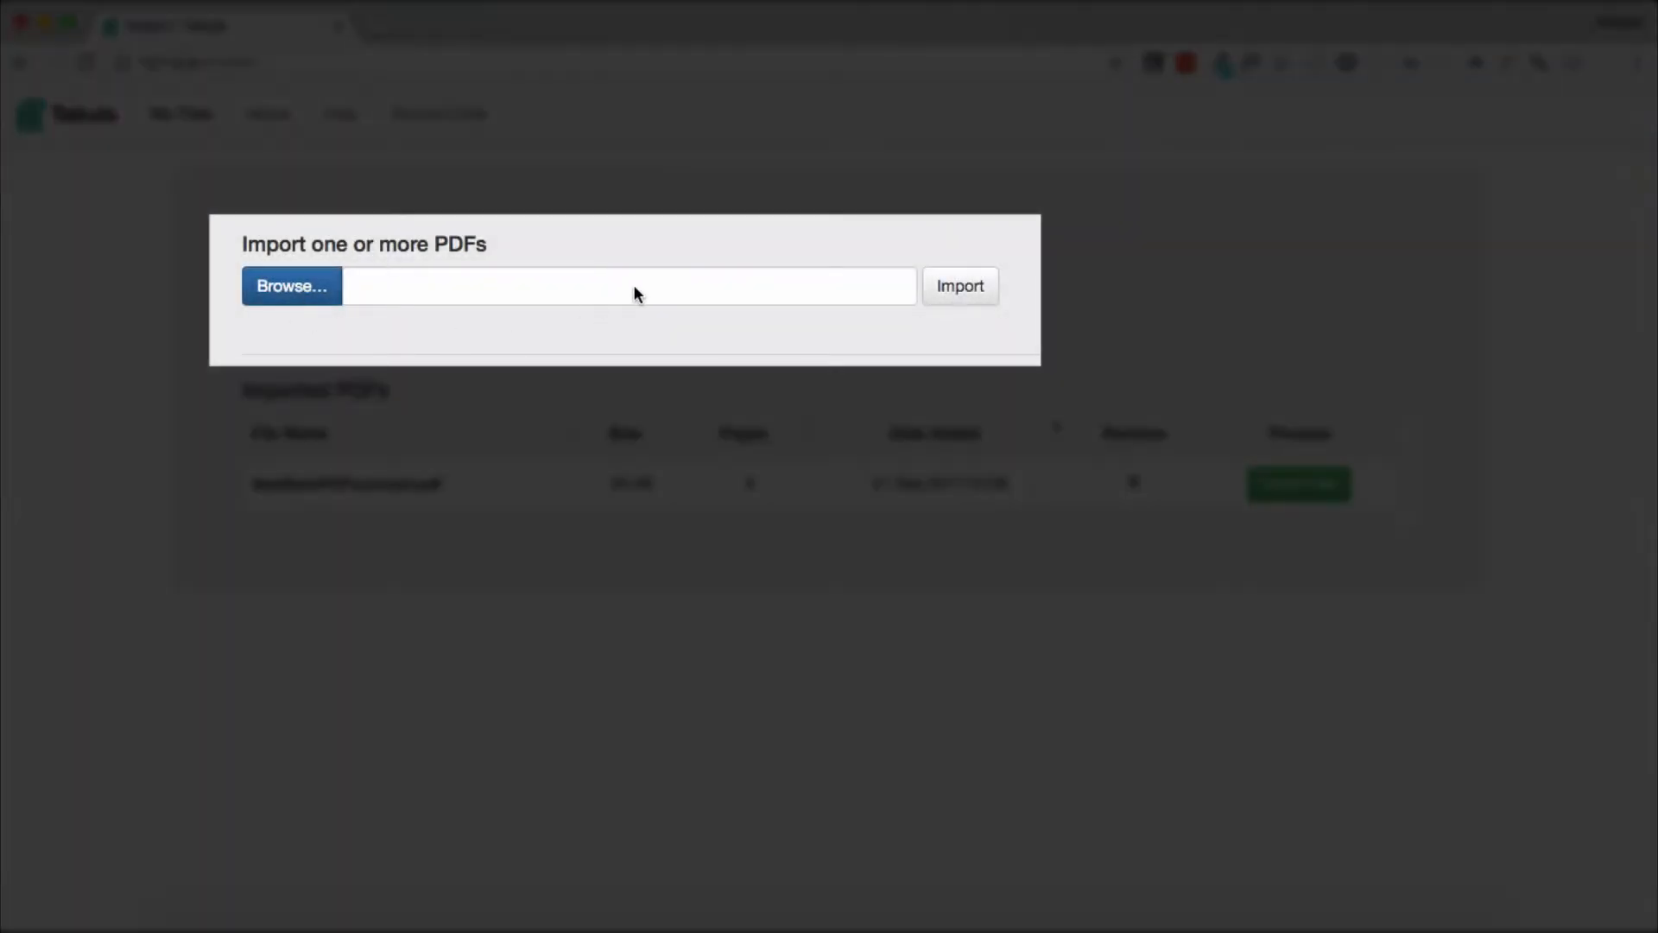
mouse_move(959, 285)
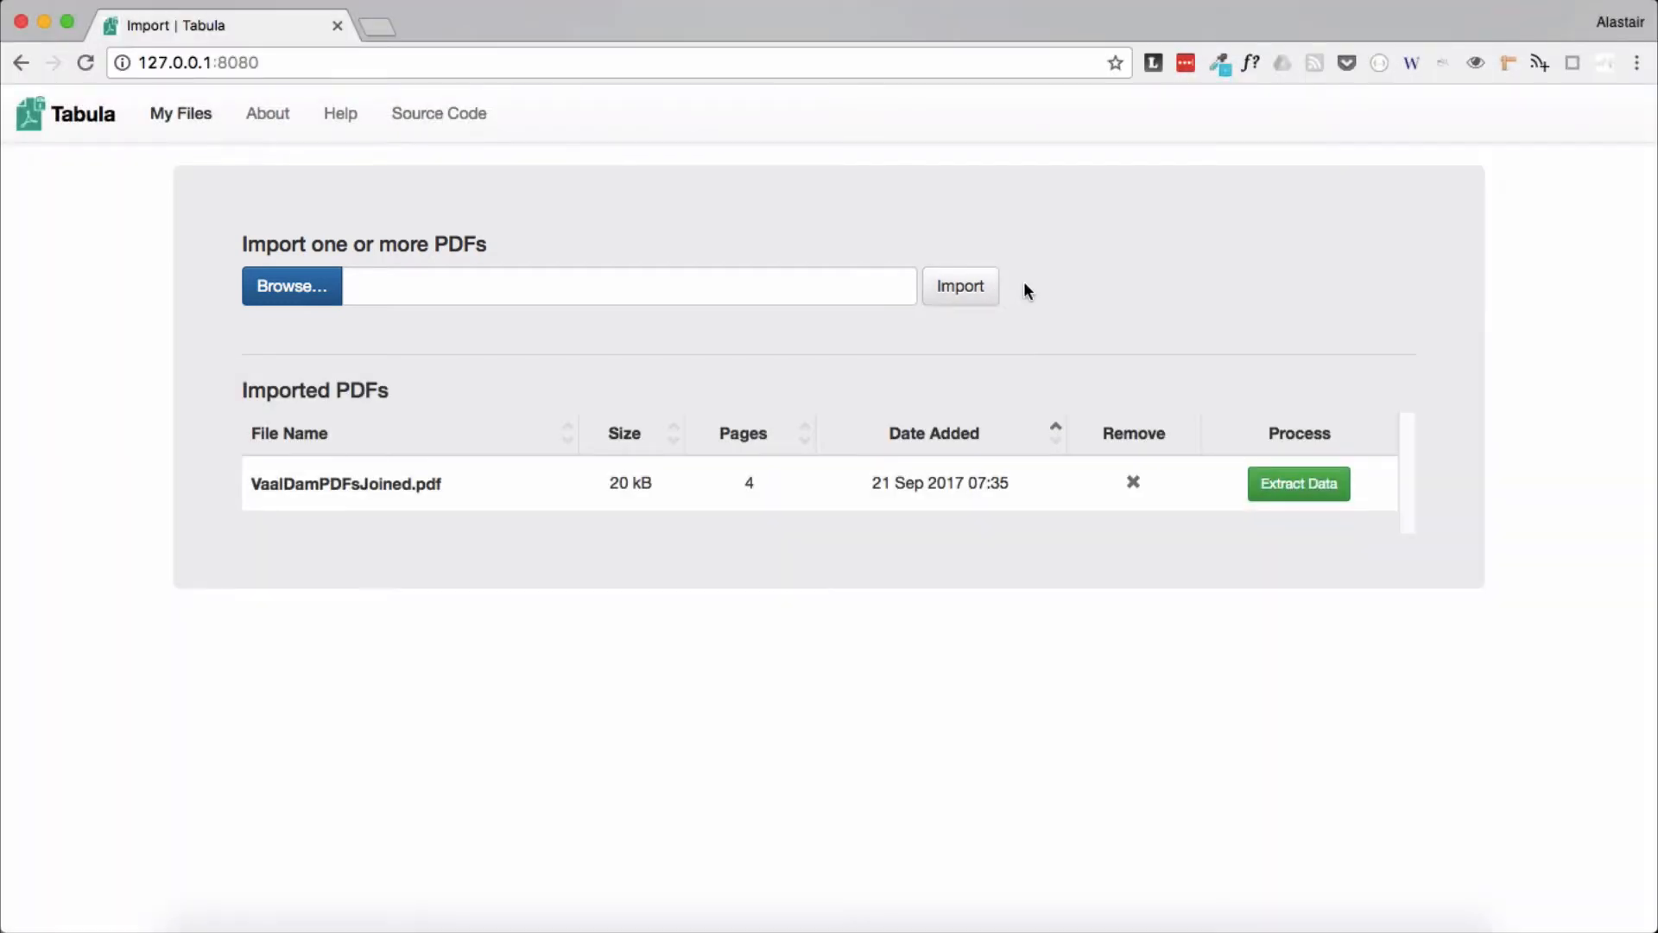
mouse_move(364, 507)
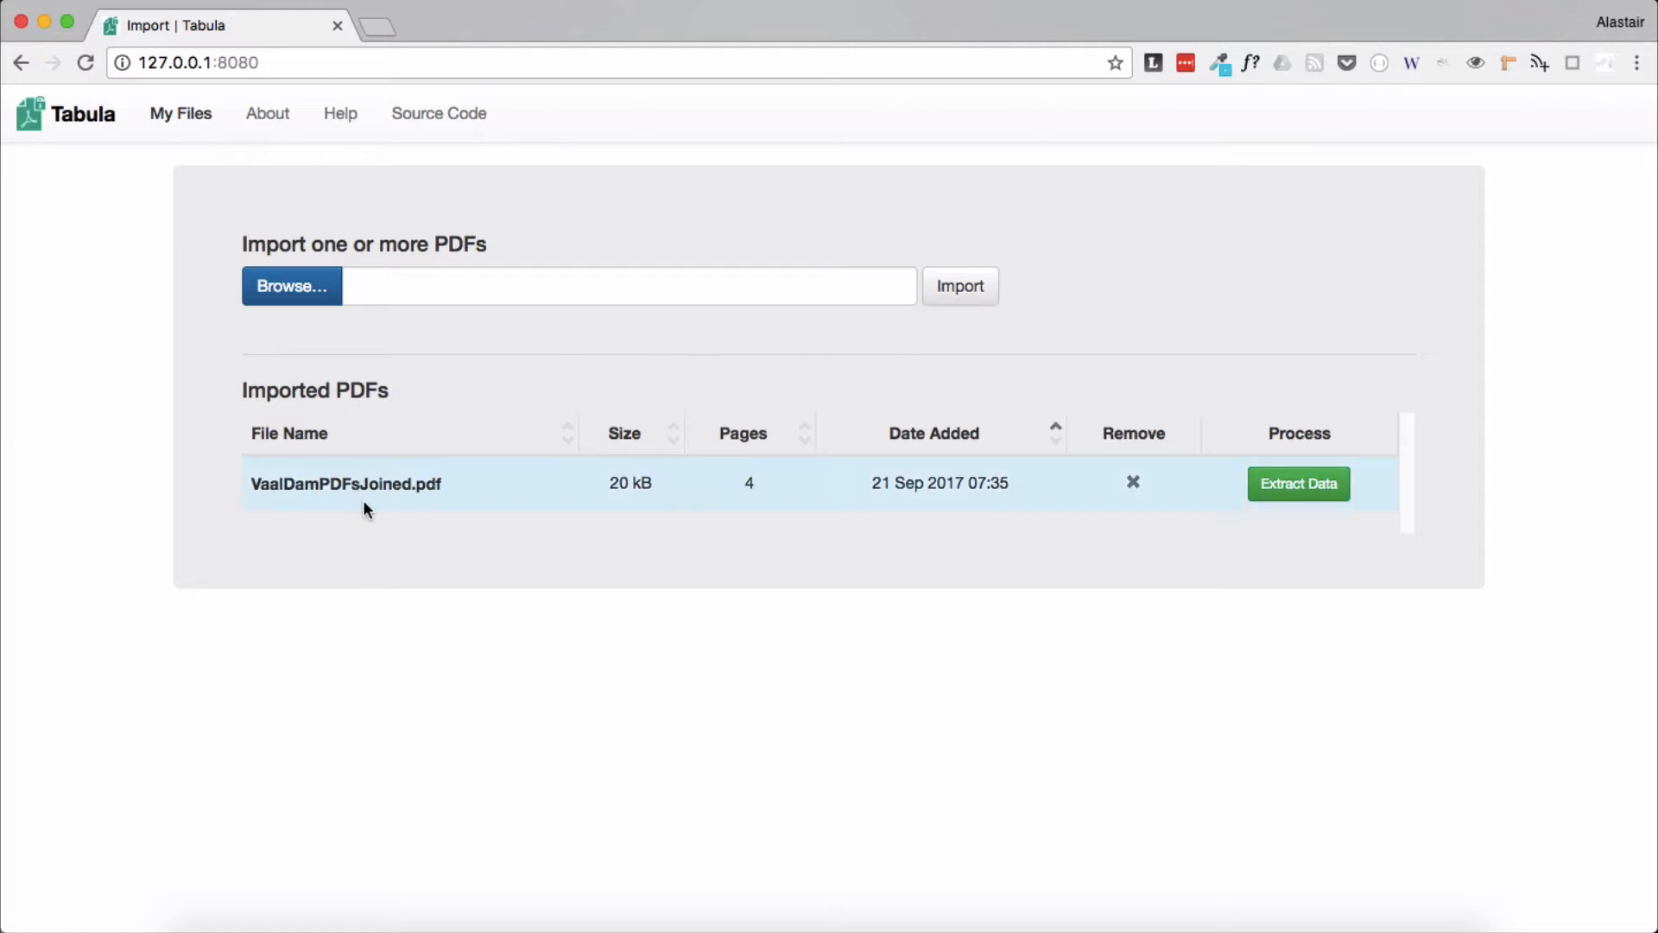
mouse_move(1330, 562)
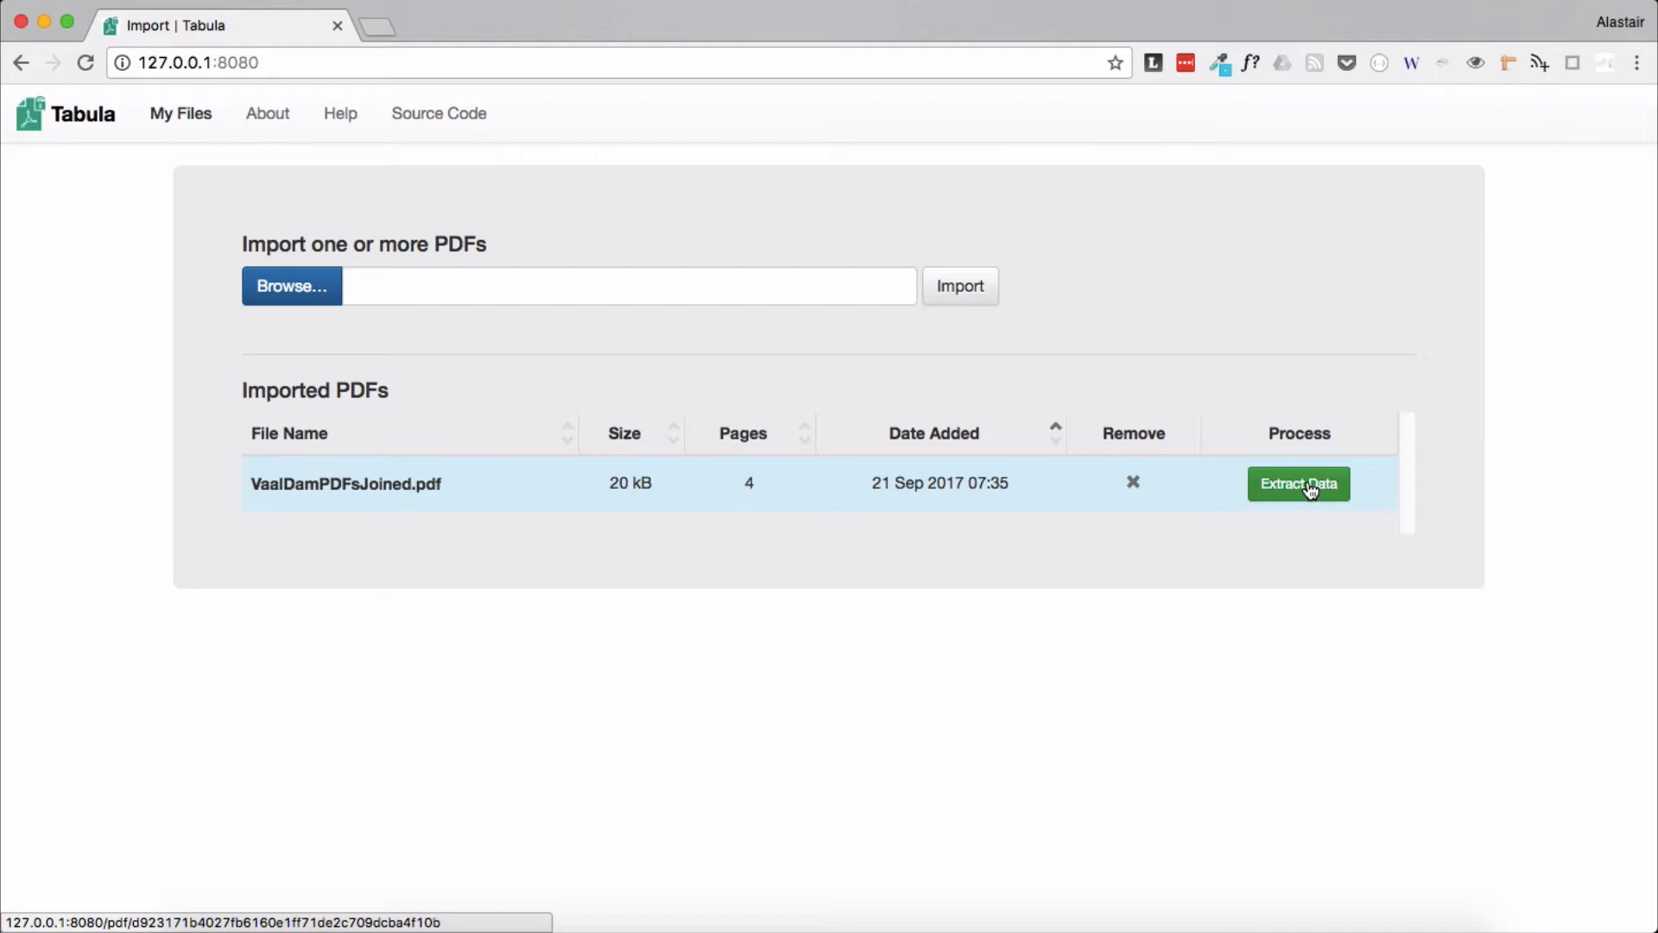
Start Extract Data on VaalDamPDFsJoined.pdf and scroll through its four pages back to page 1
left_click(1297, 484)
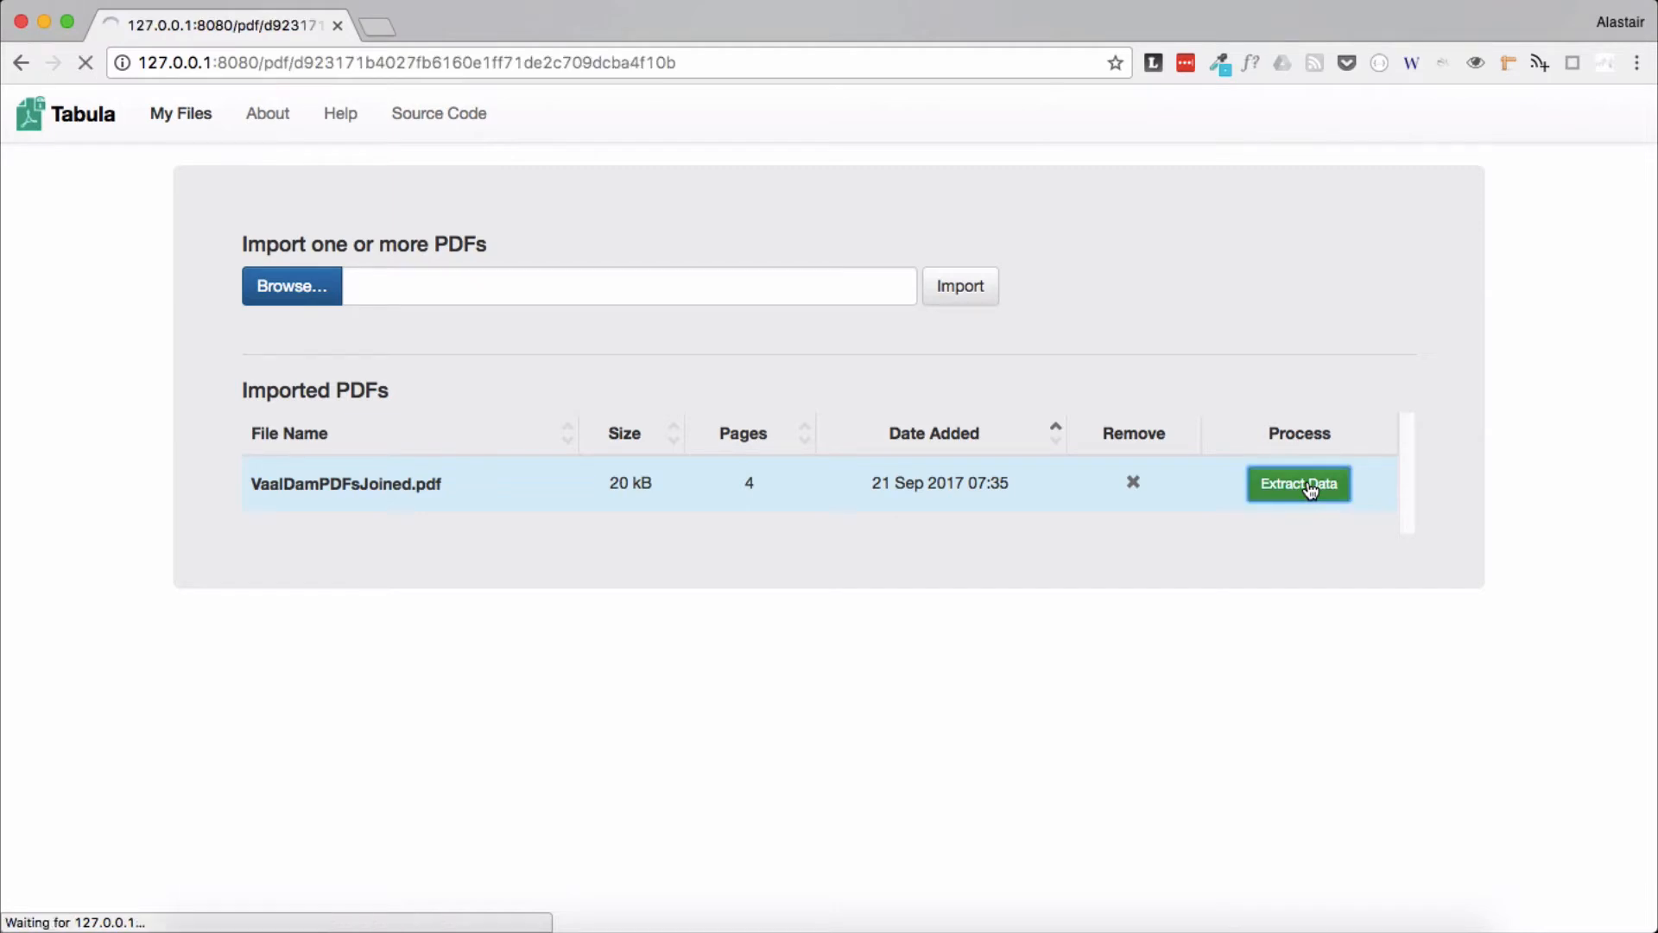
left_click(1297, 484)
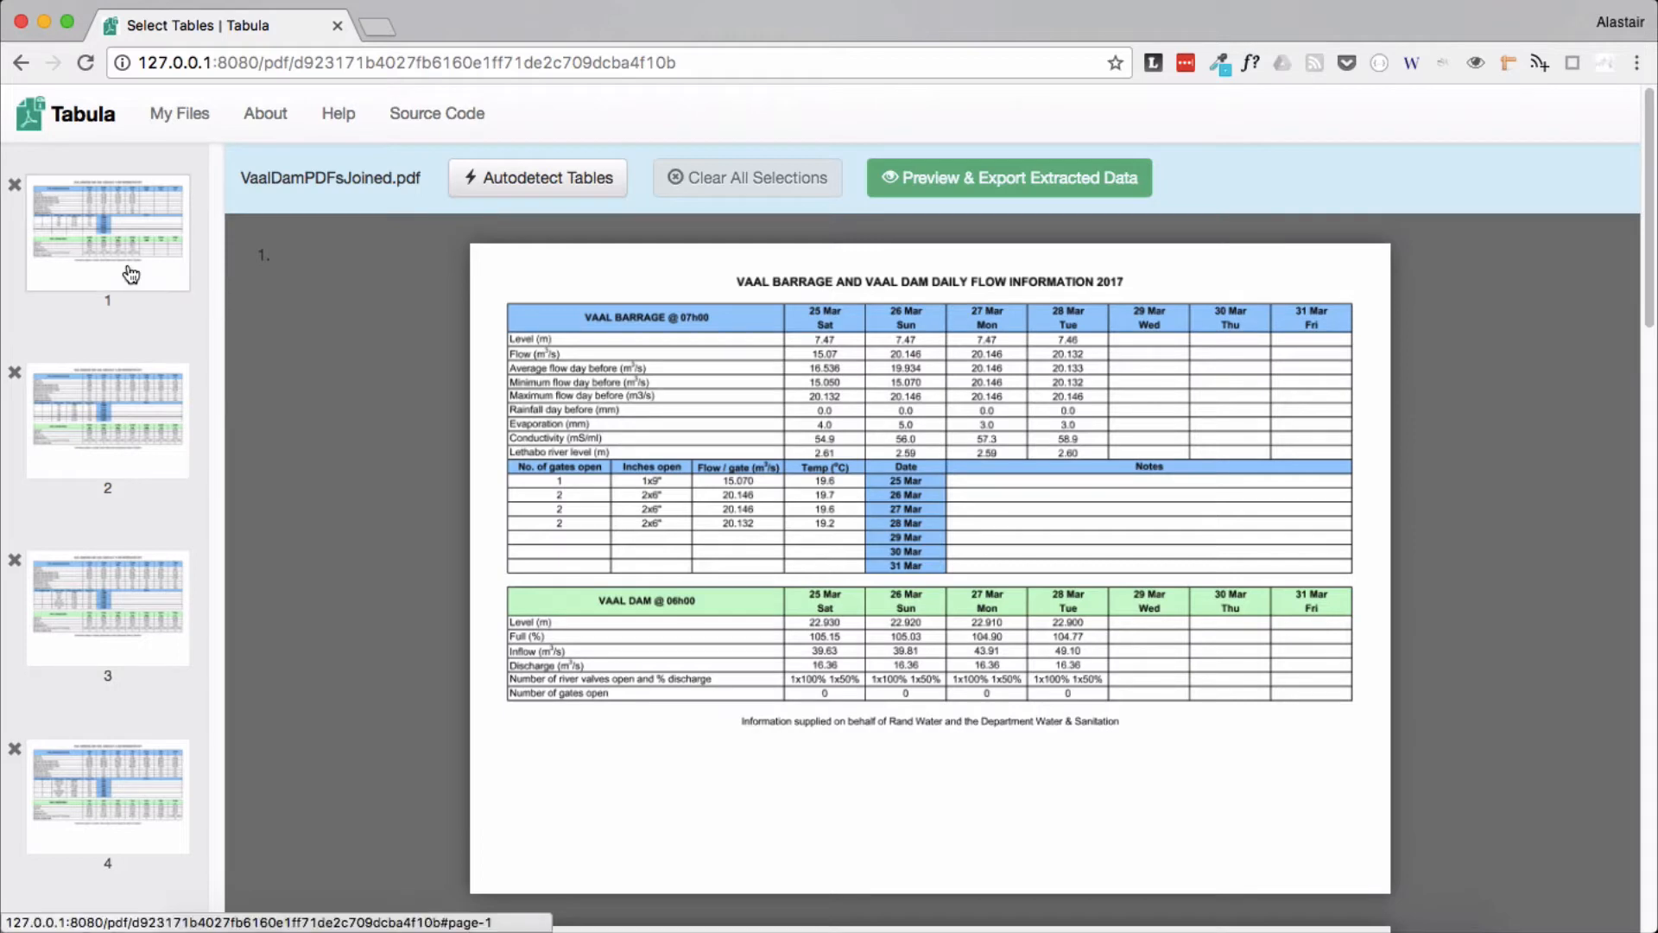
scroll("down", 3)
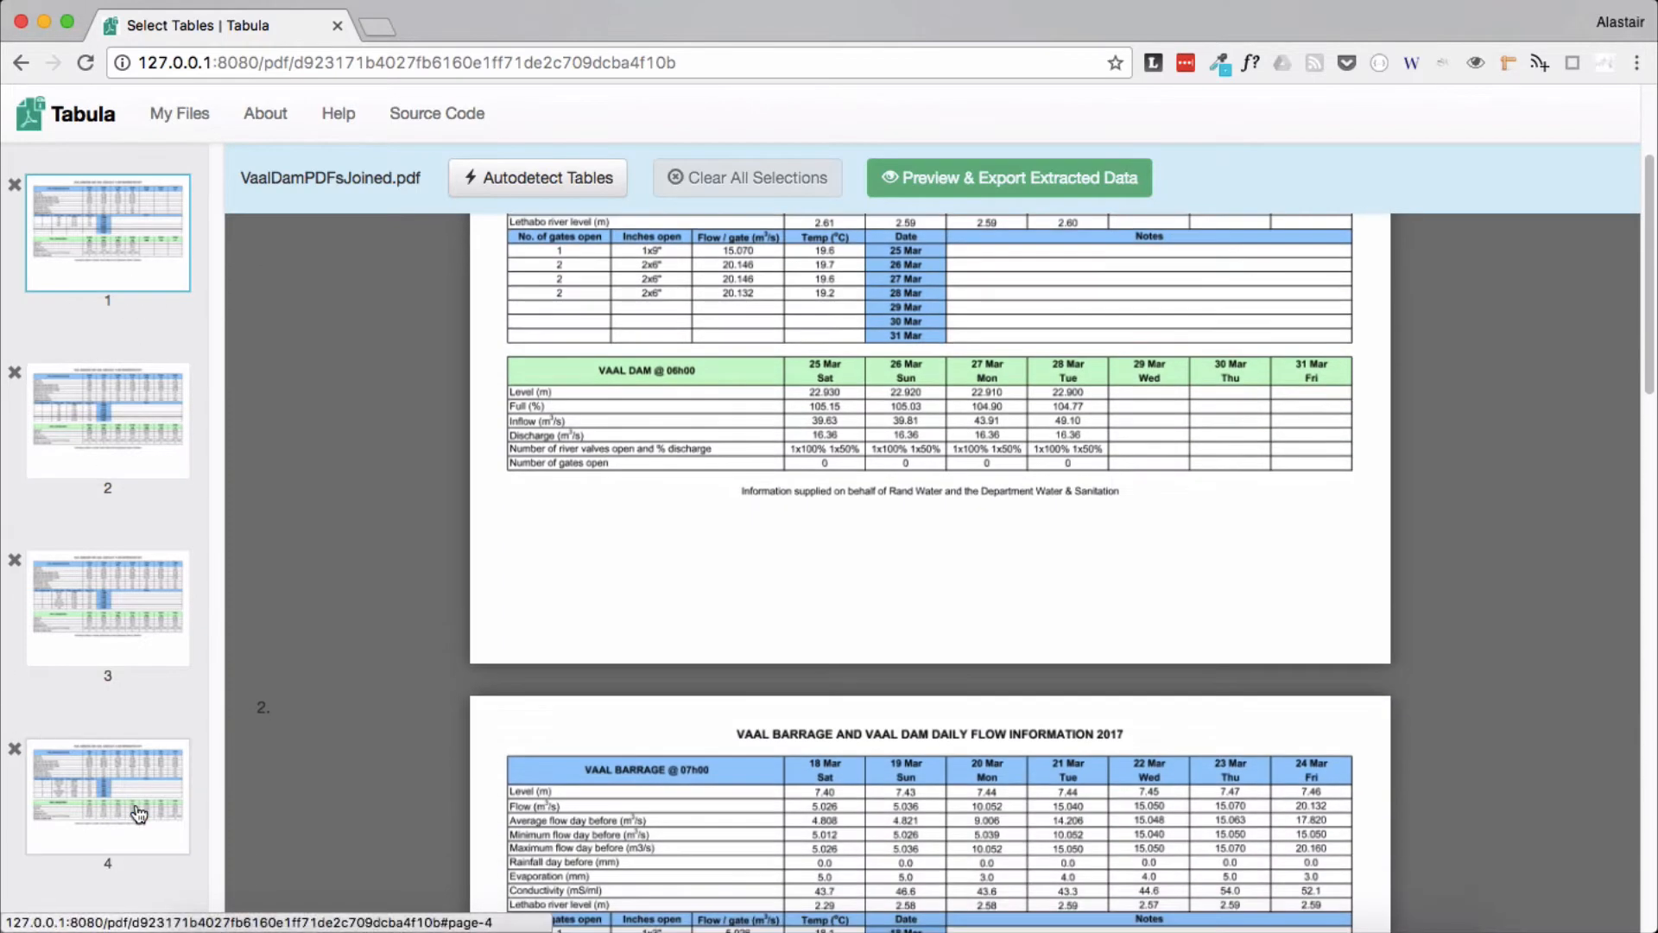
scroll("down", 3)
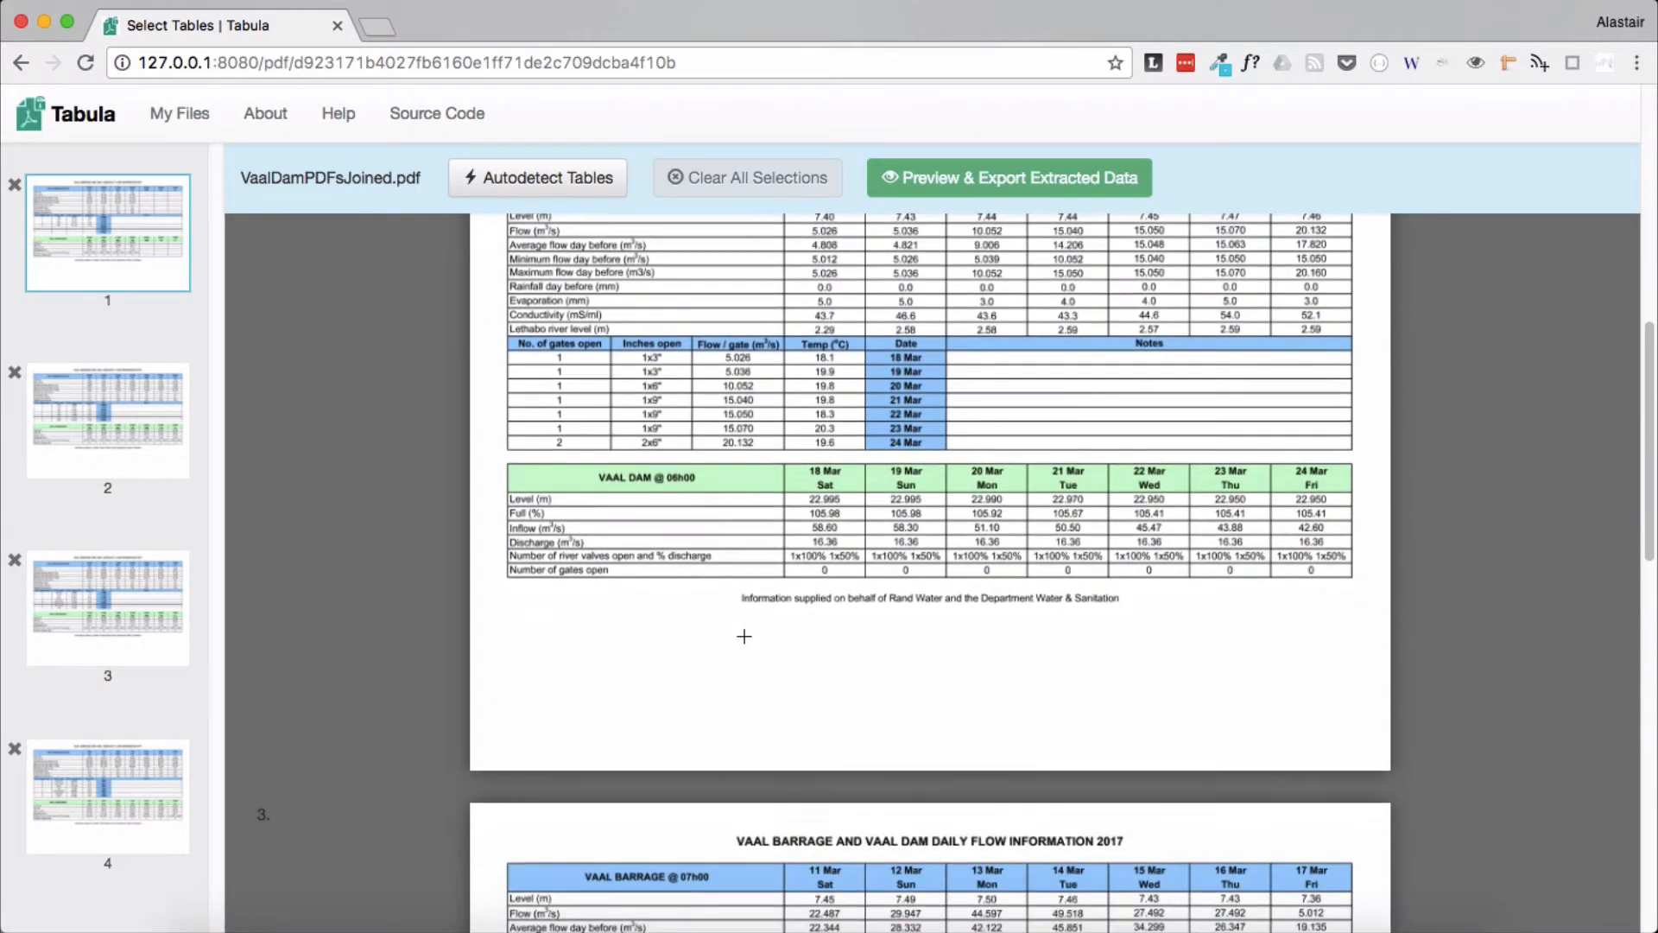
scroll("down", 3)
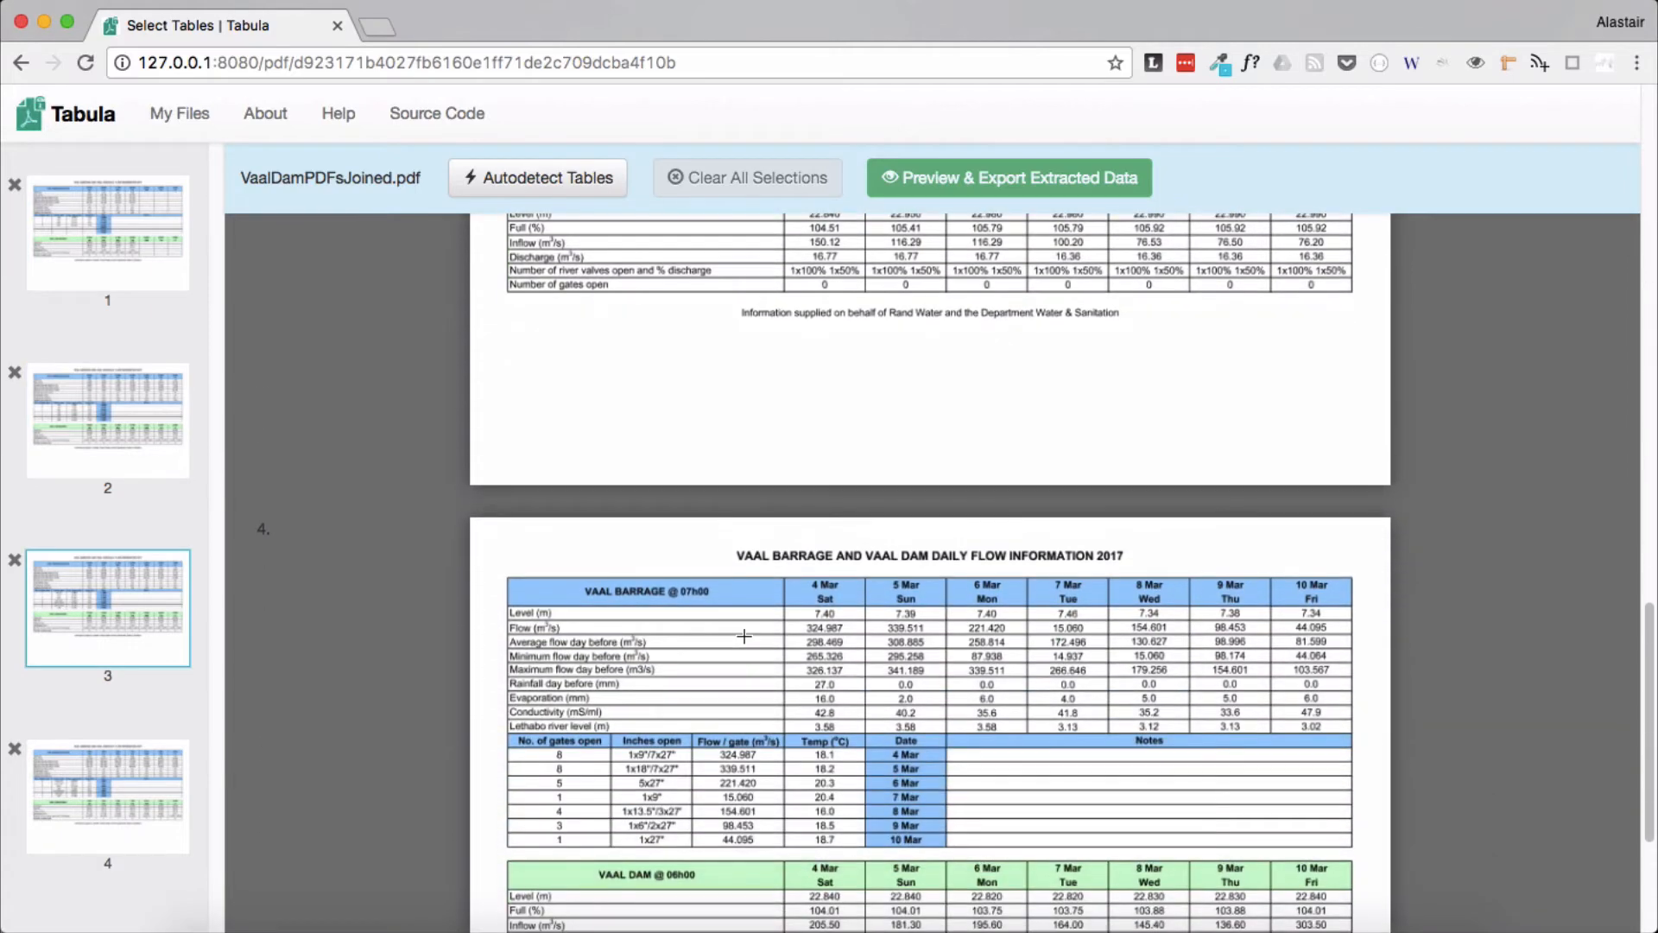
scroll("down", 3)
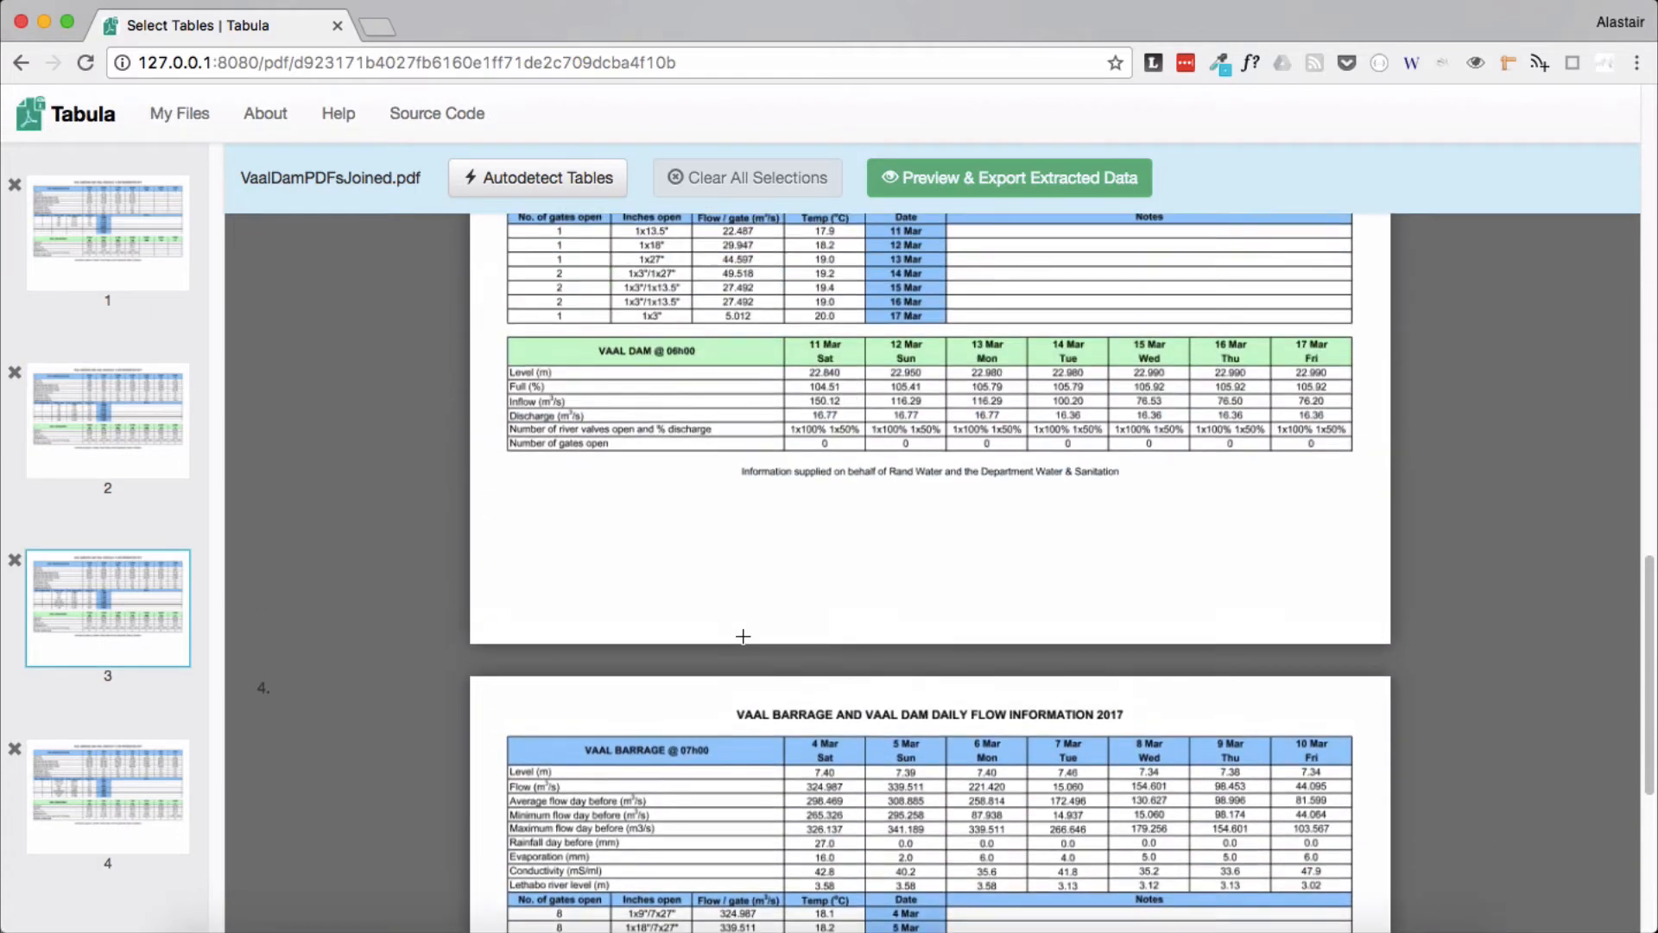
scroll("up", 3)
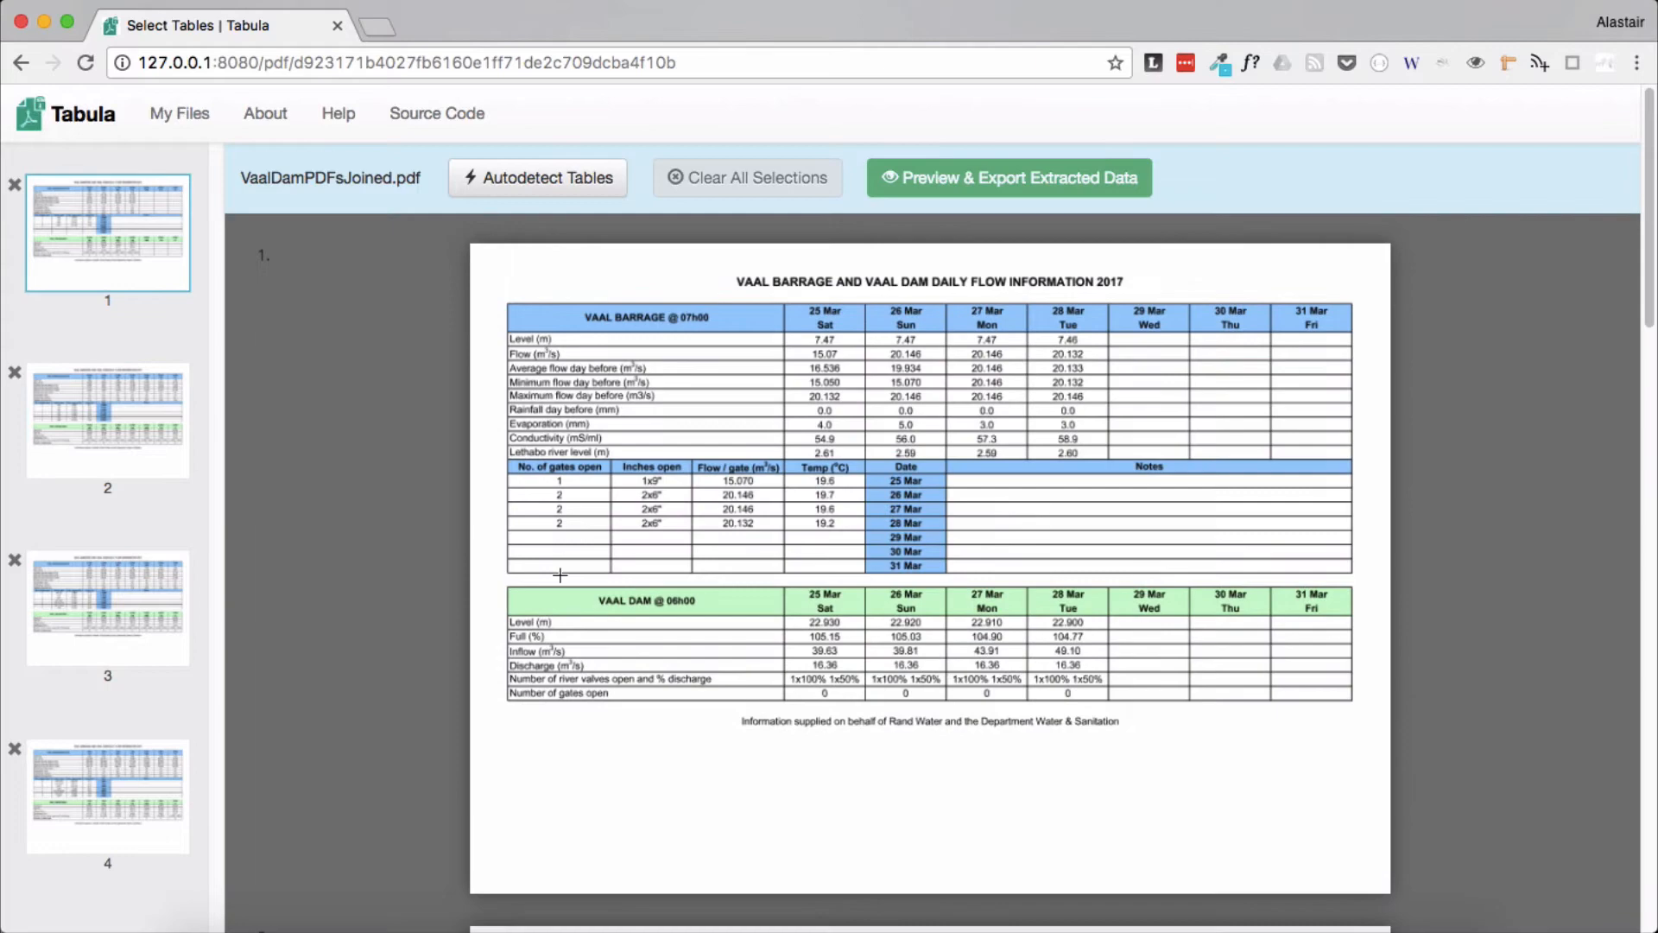
mouse_move(349, 502)
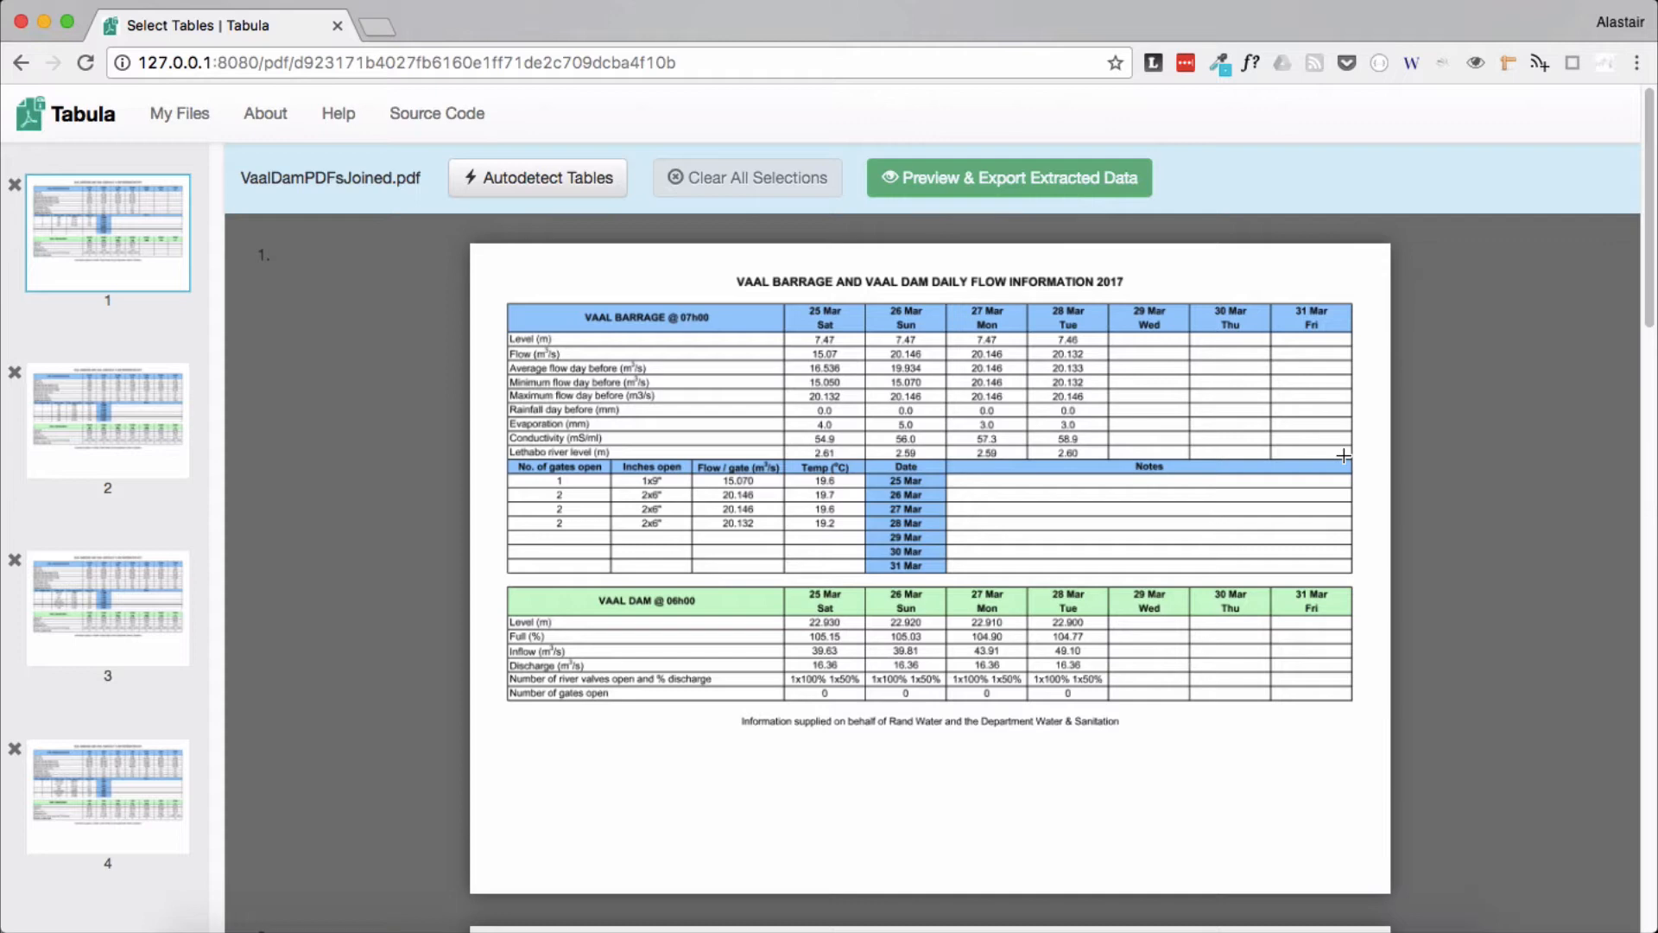
mouse_move(503, 299)
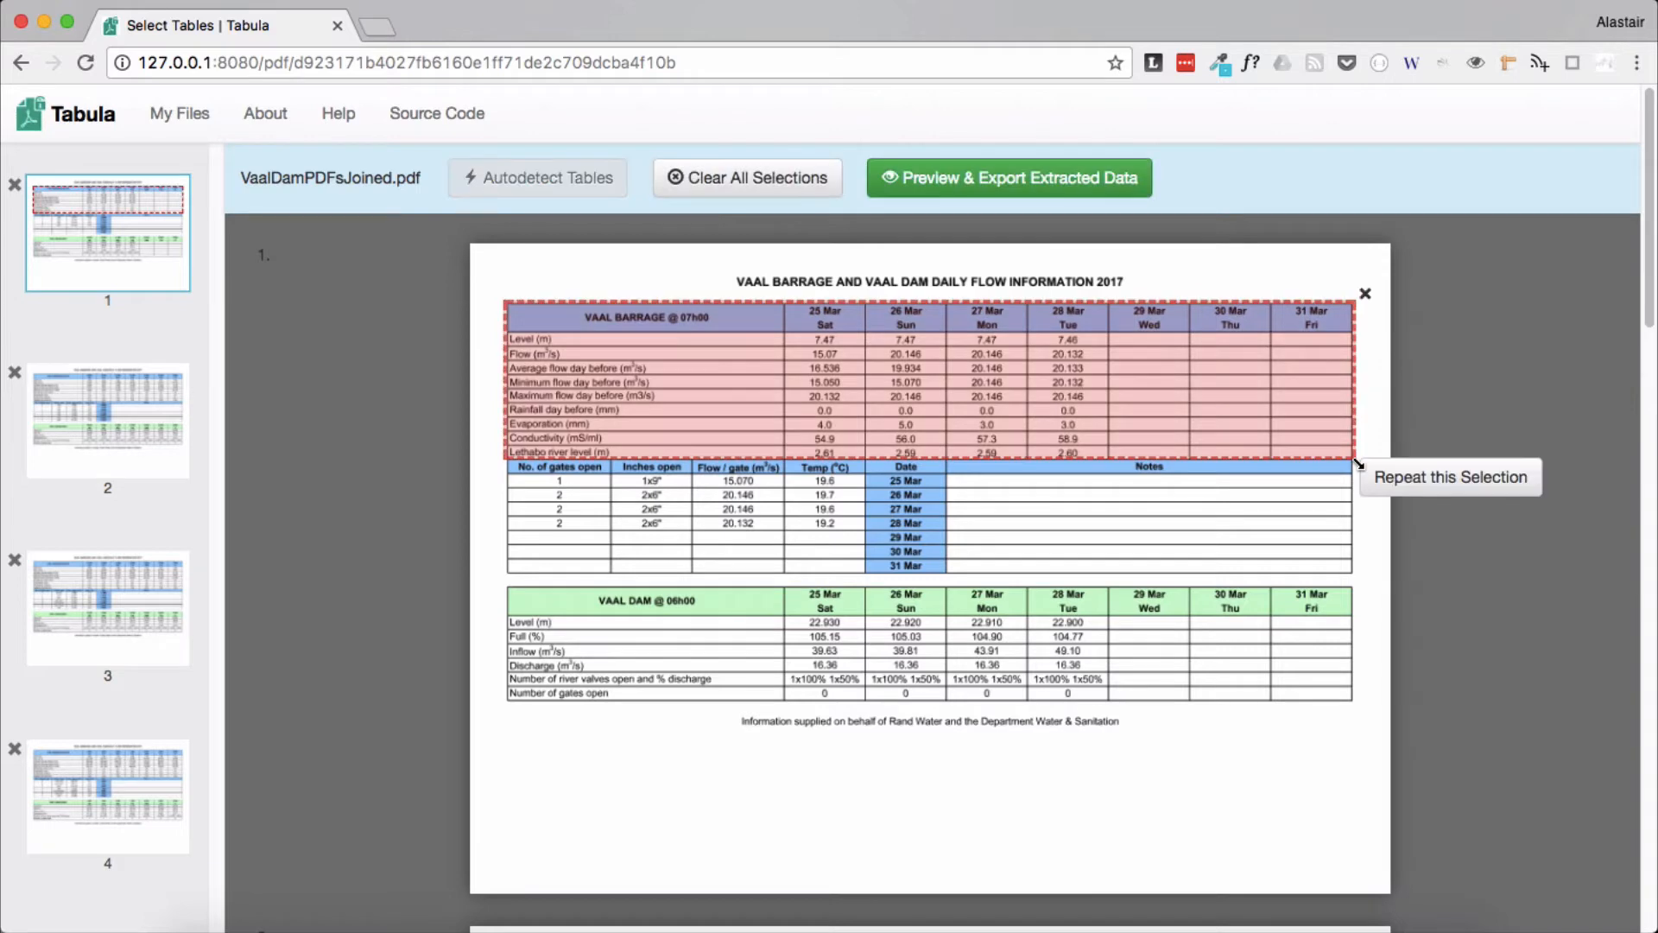
mouse_move(1057, 376)
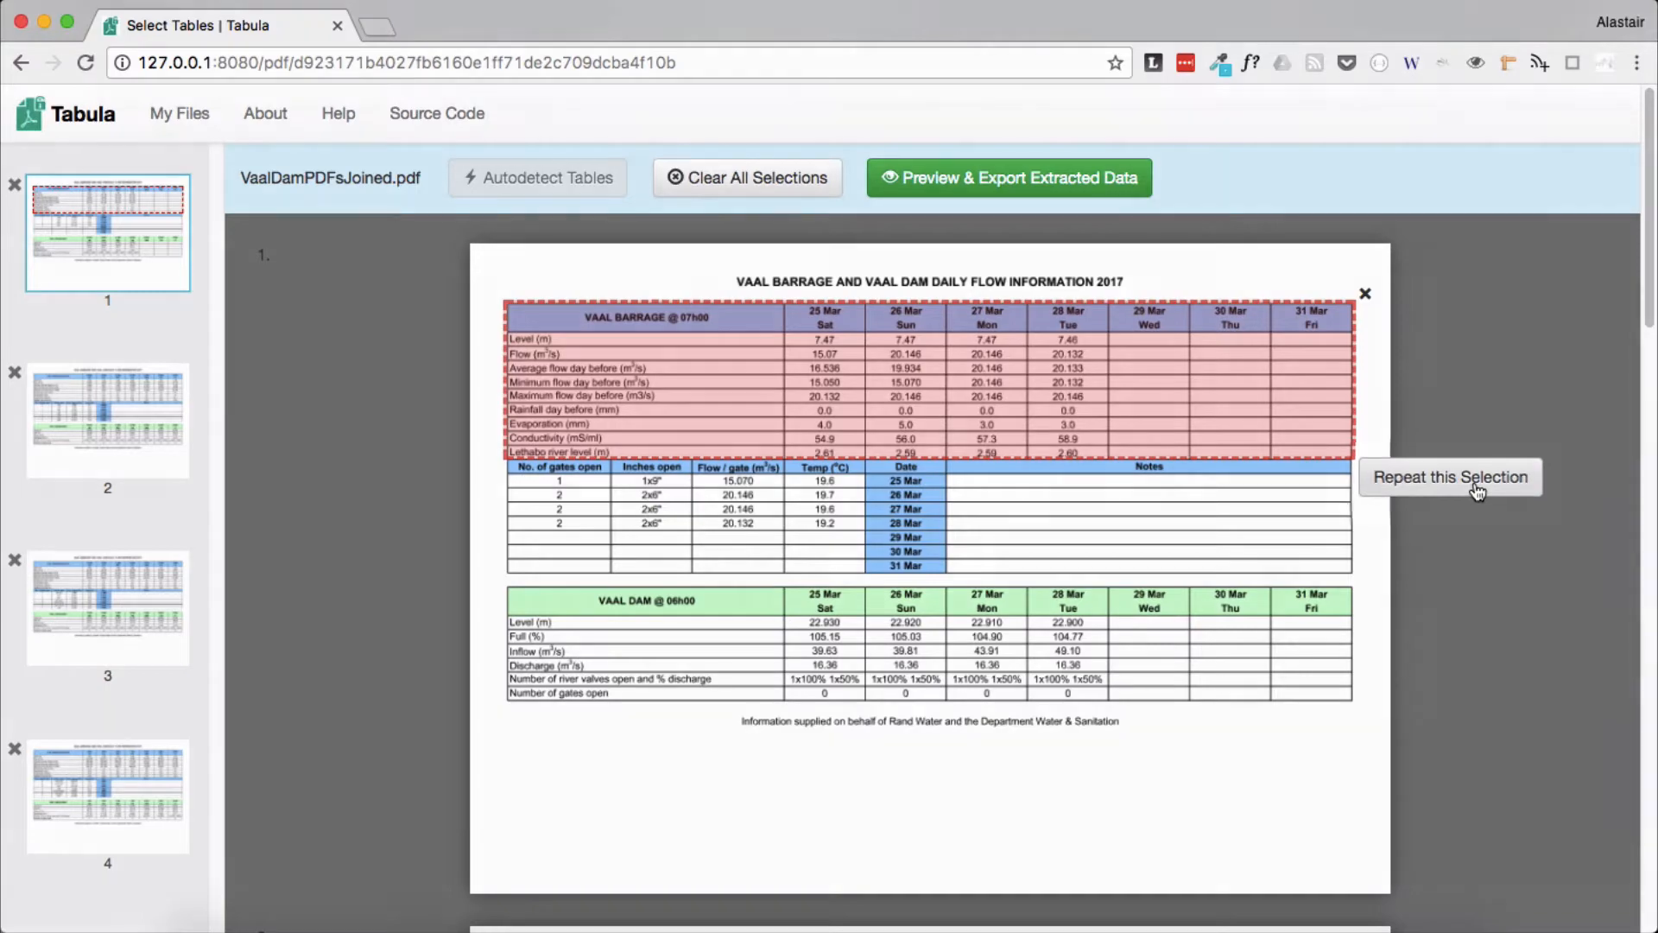
Repeat the page-1 VAAL BARRAGE table selection onto all four pages and check page 2
left_click(1449, 476)
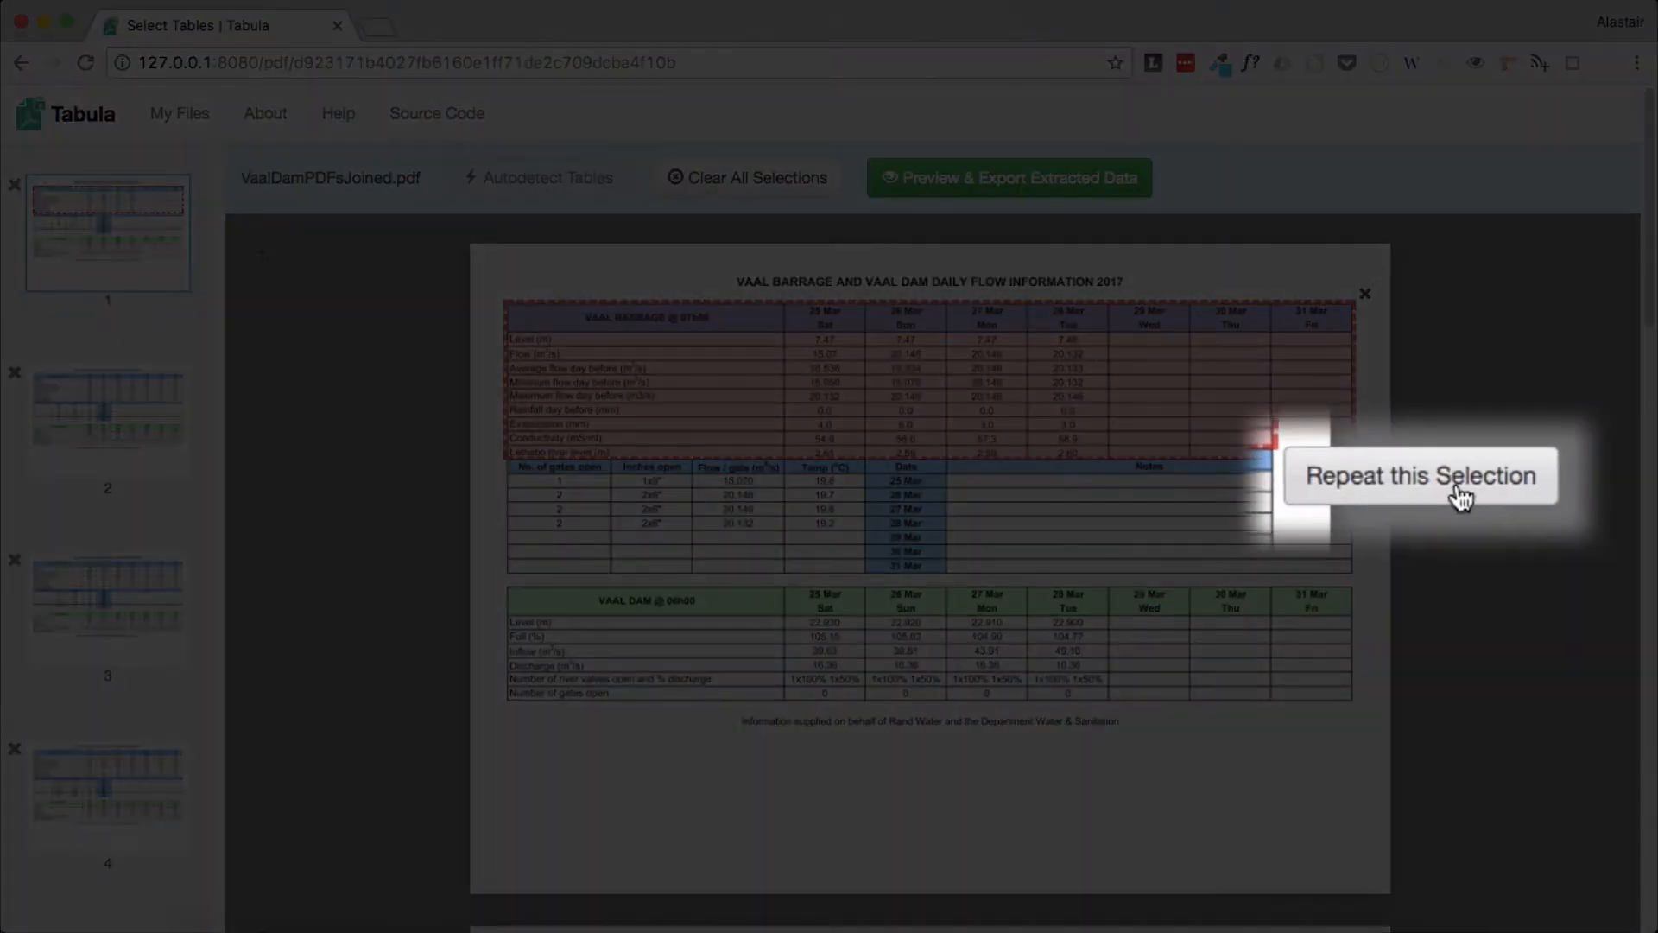
left_click(1420, 475)
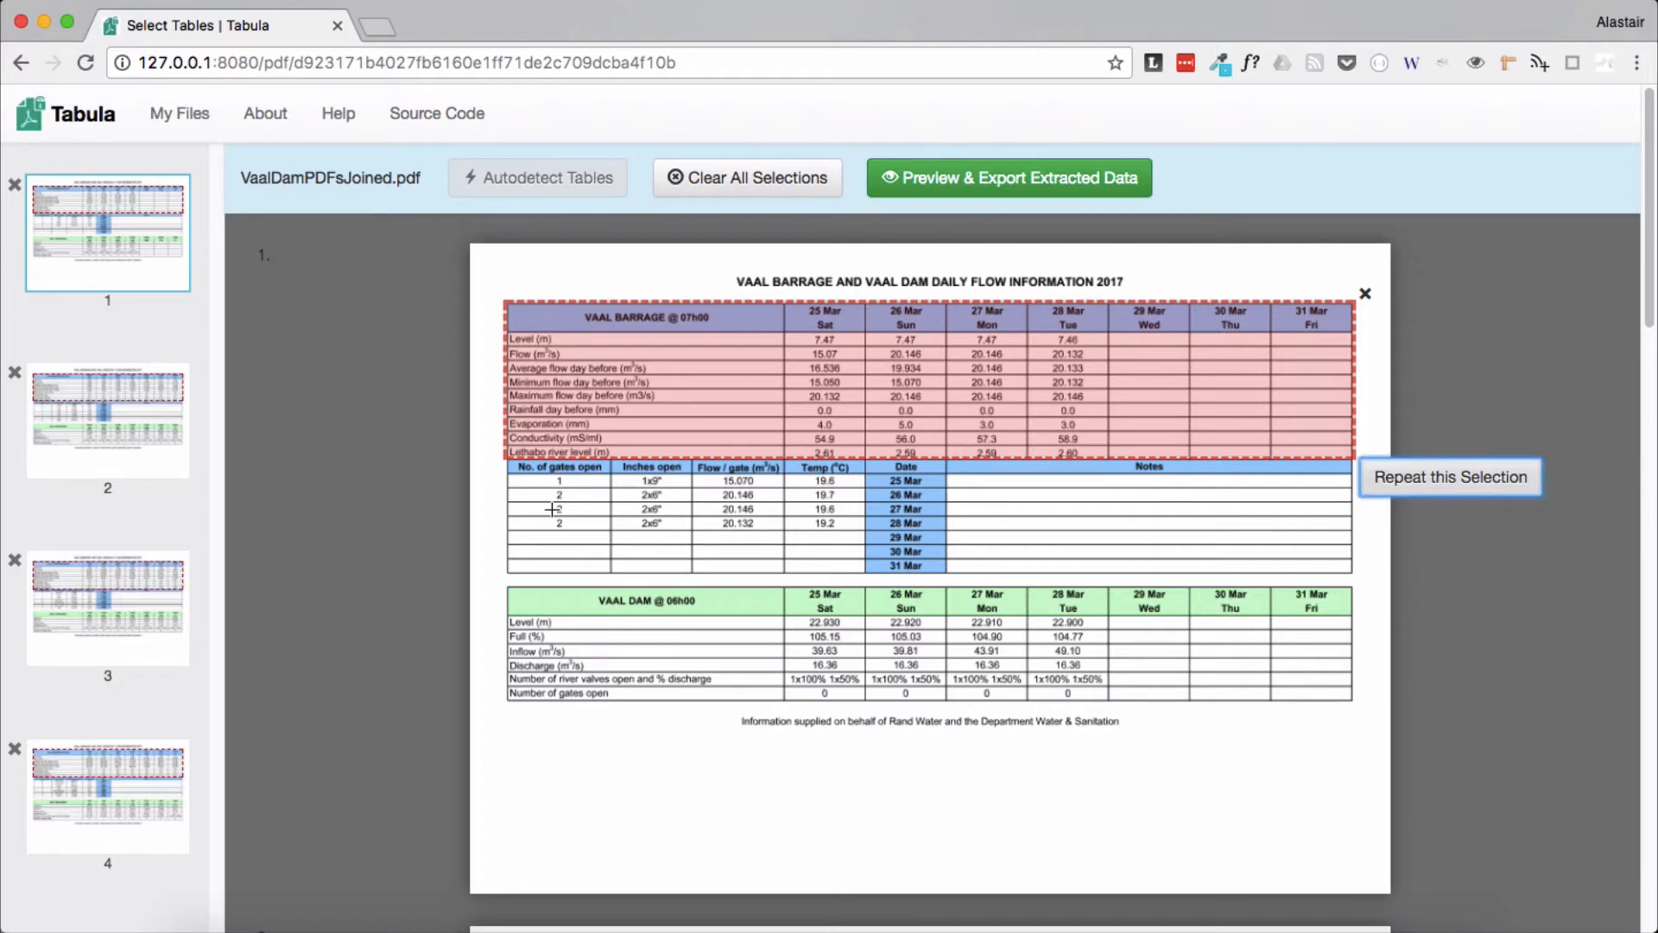
scroll("down", 3)
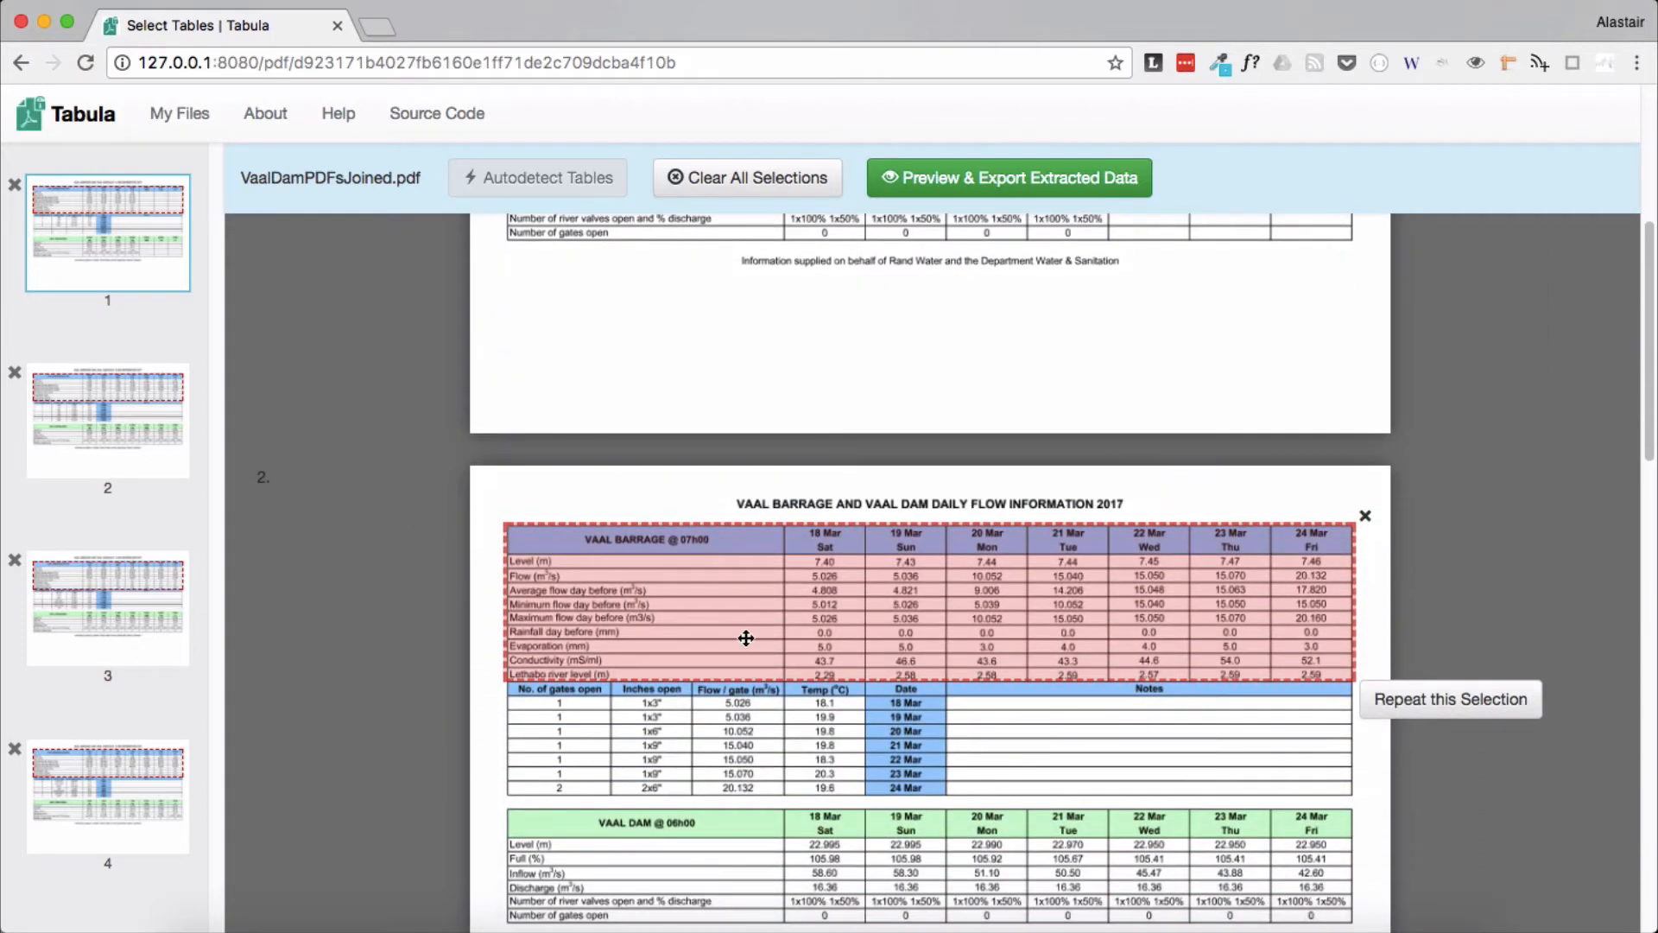
scroll("down", 3)
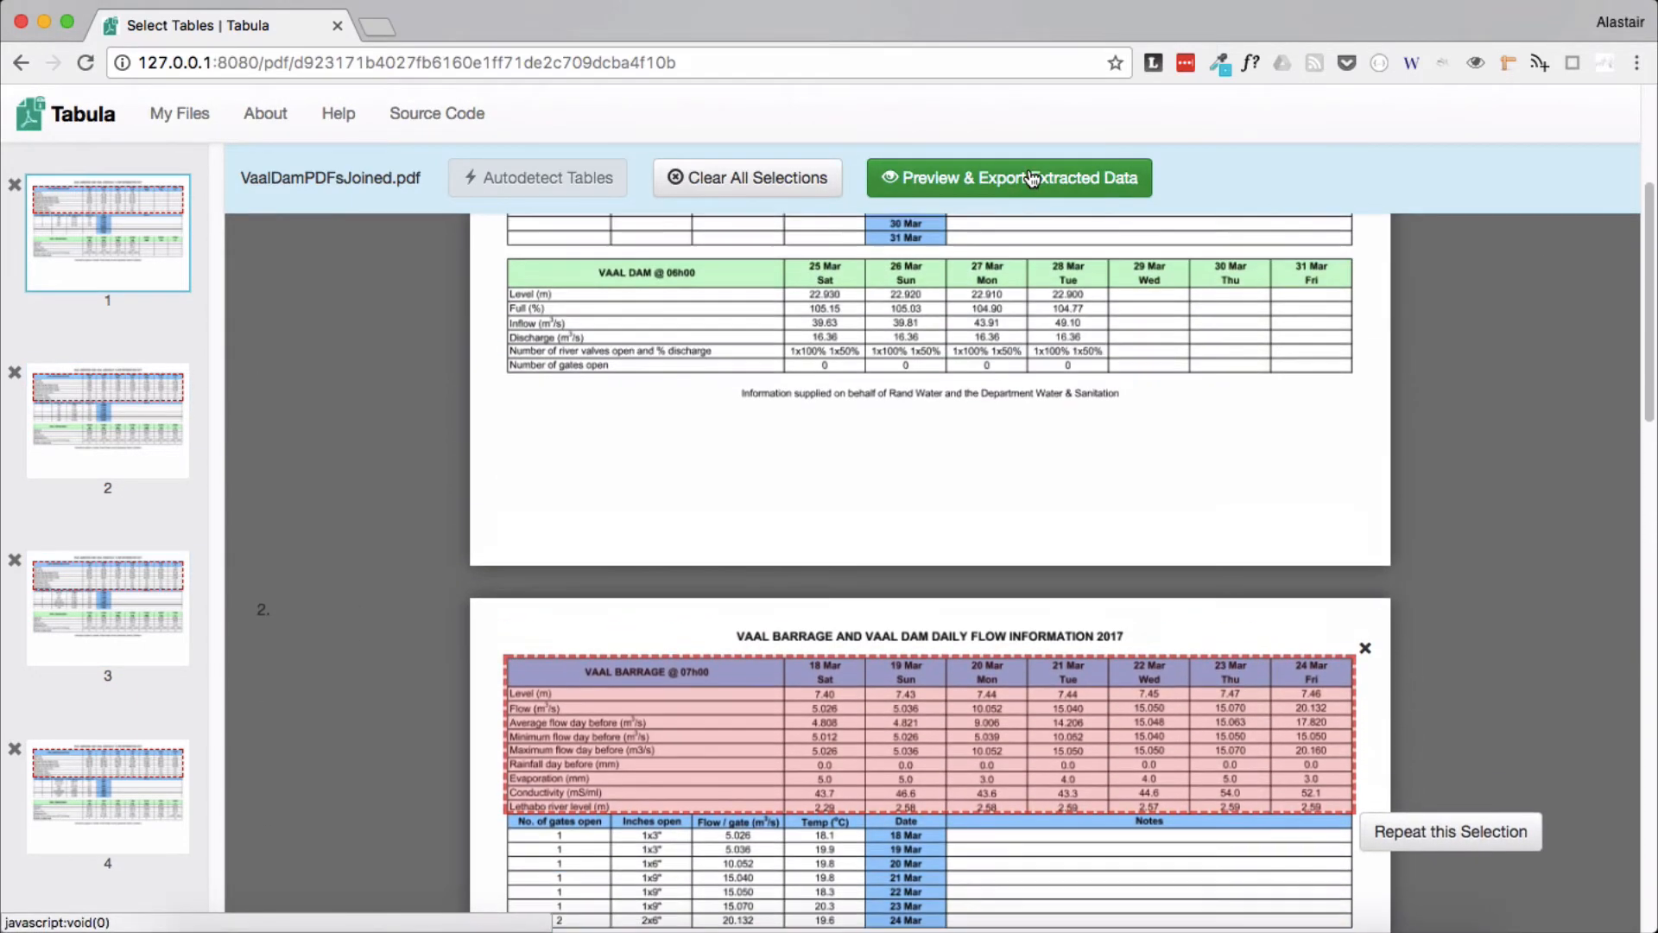
scroll("up", 3)
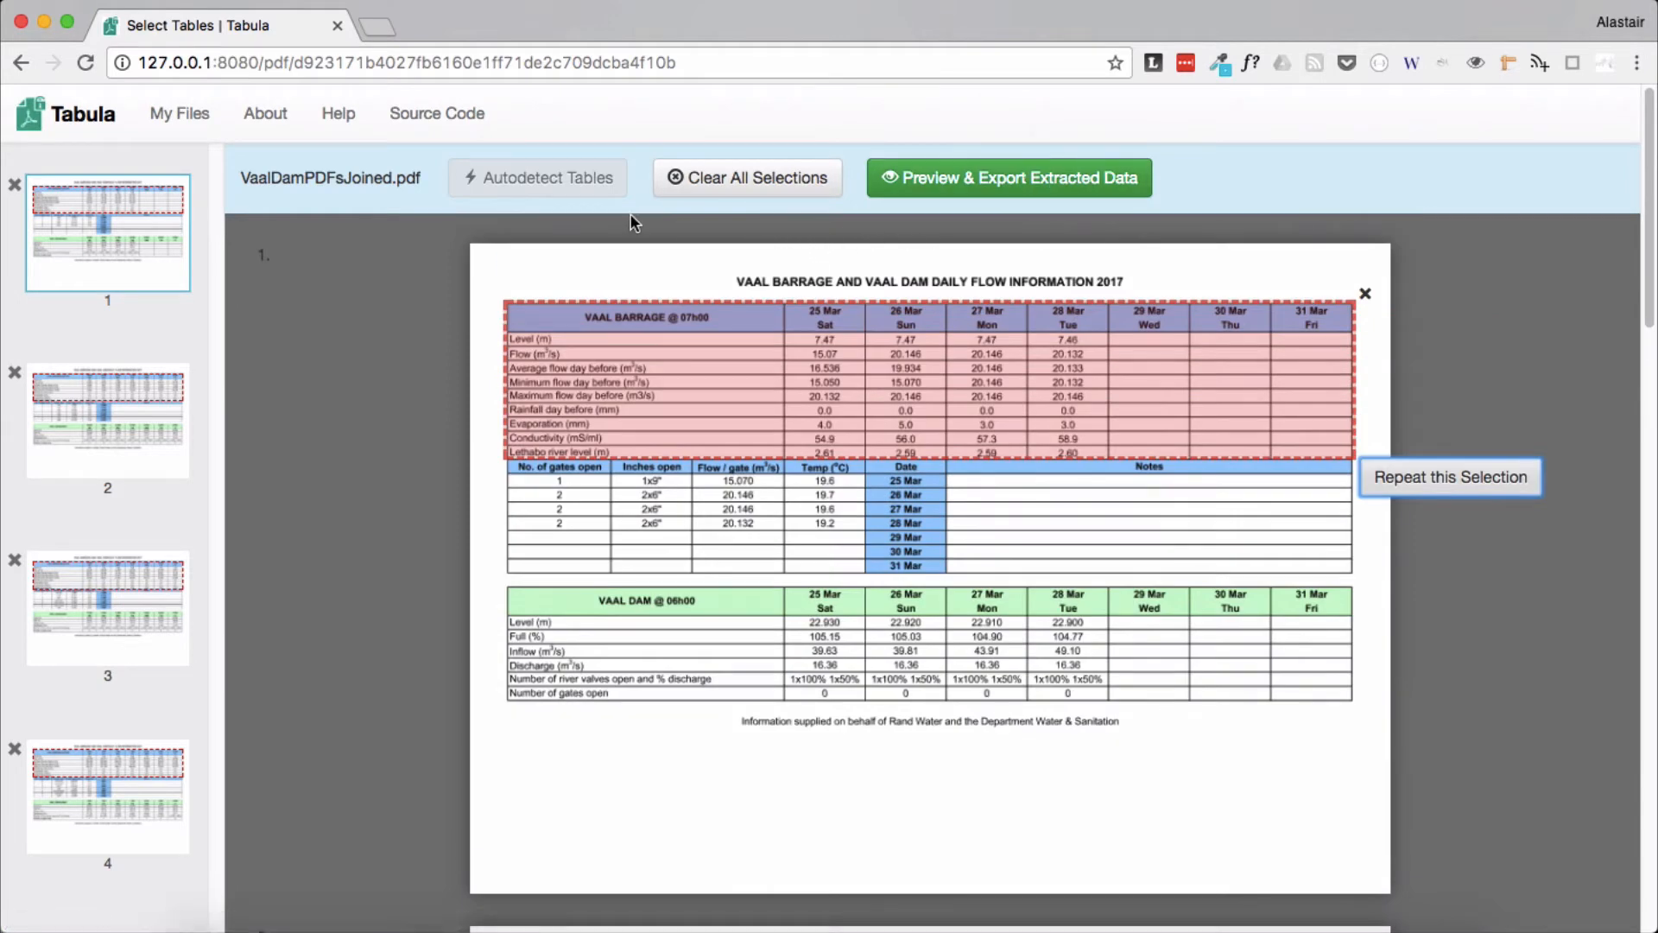
mouse_move(1042, 209)
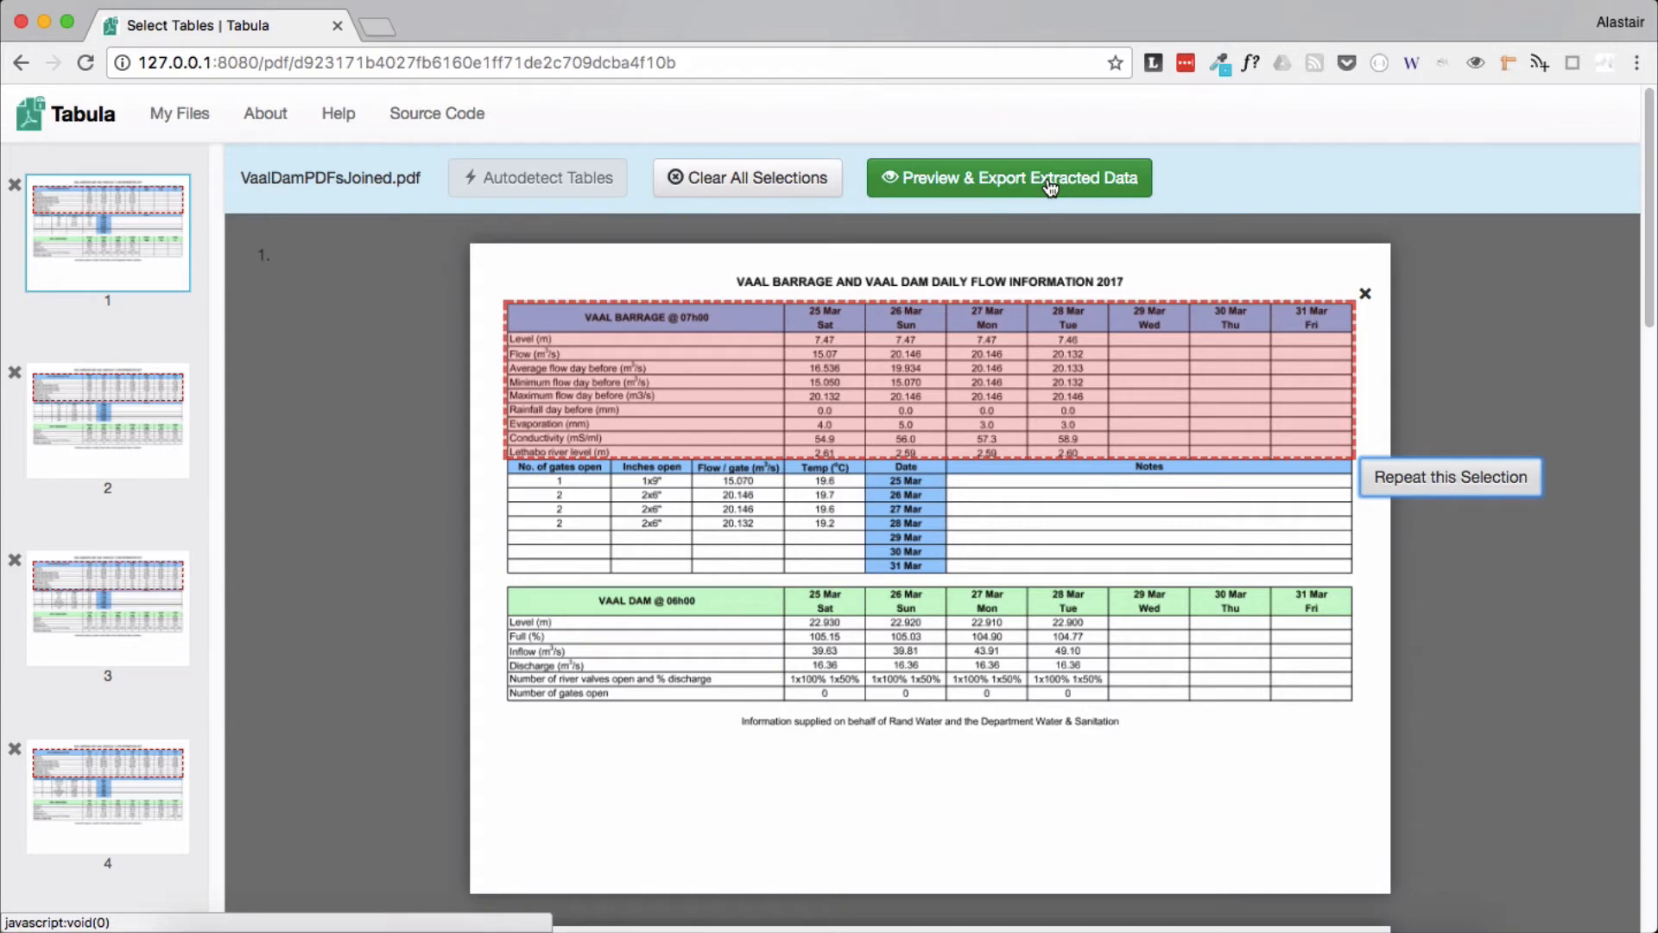
left_click(1006, 178)
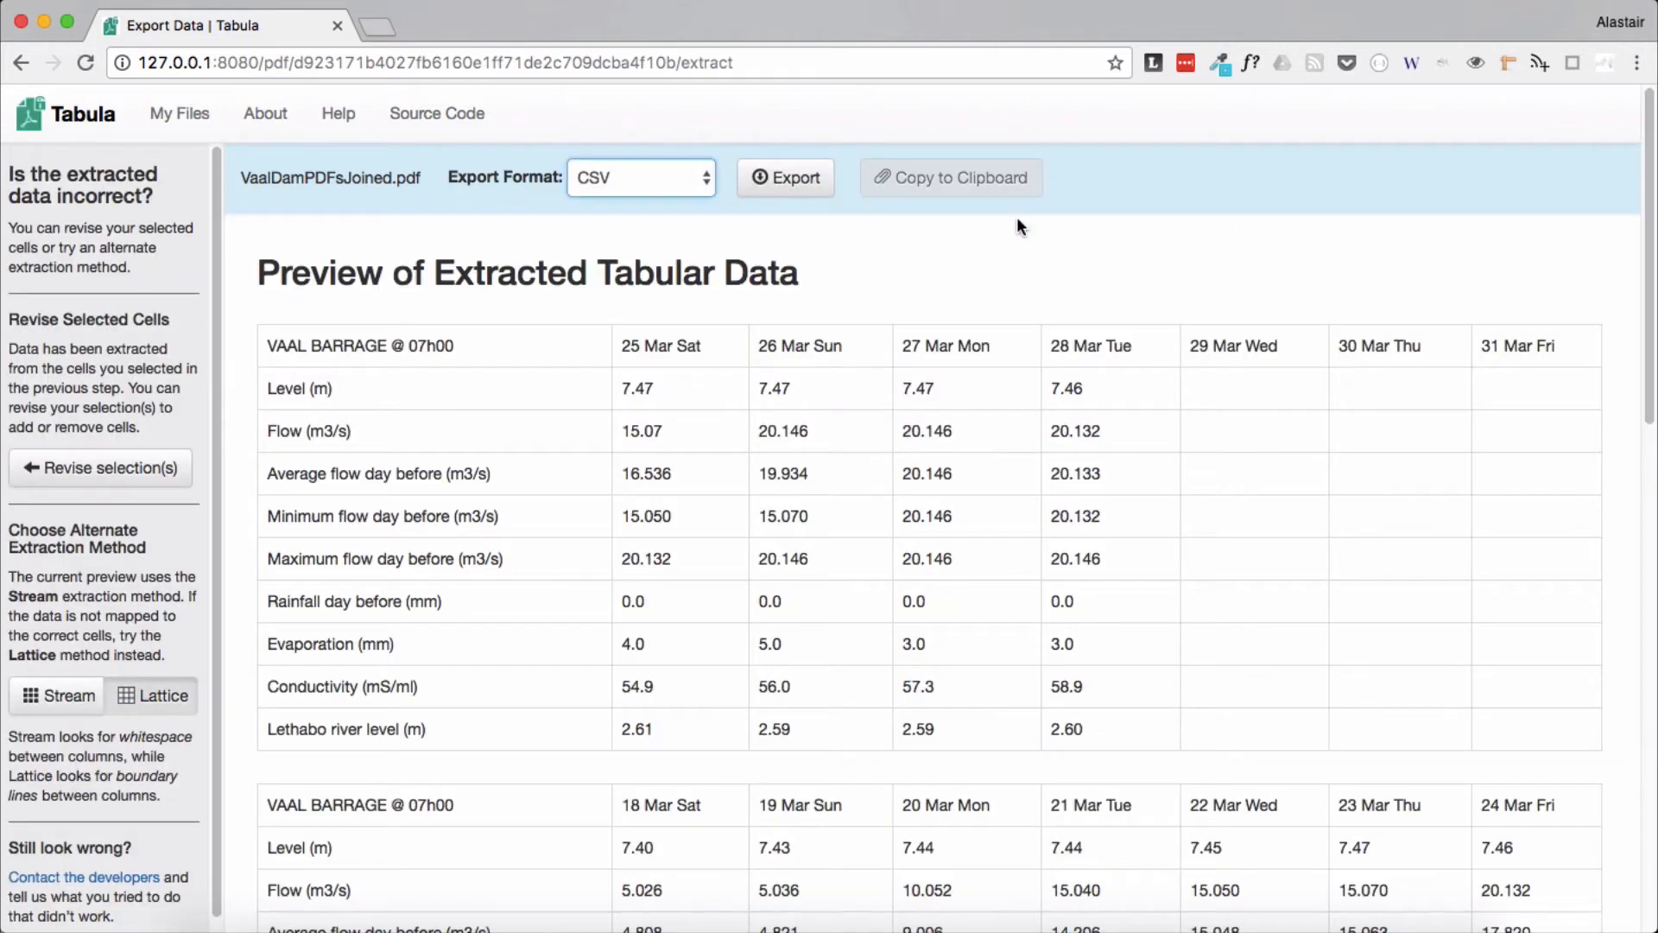
mouse_move(1071, 235)
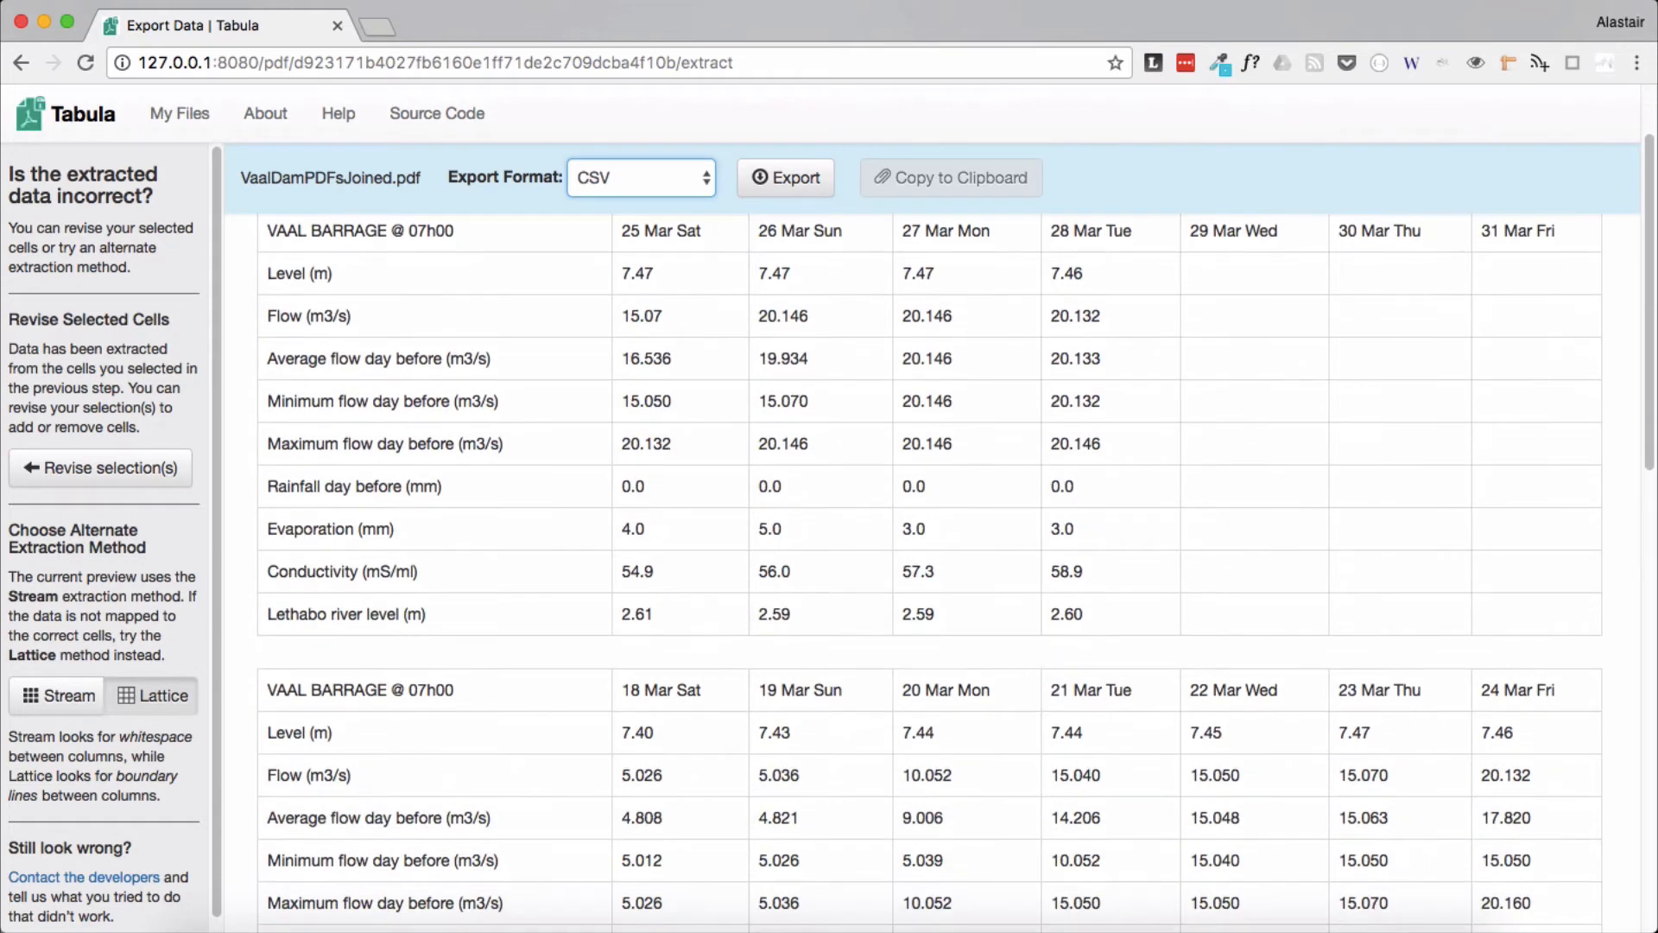
scroll("down", 3)
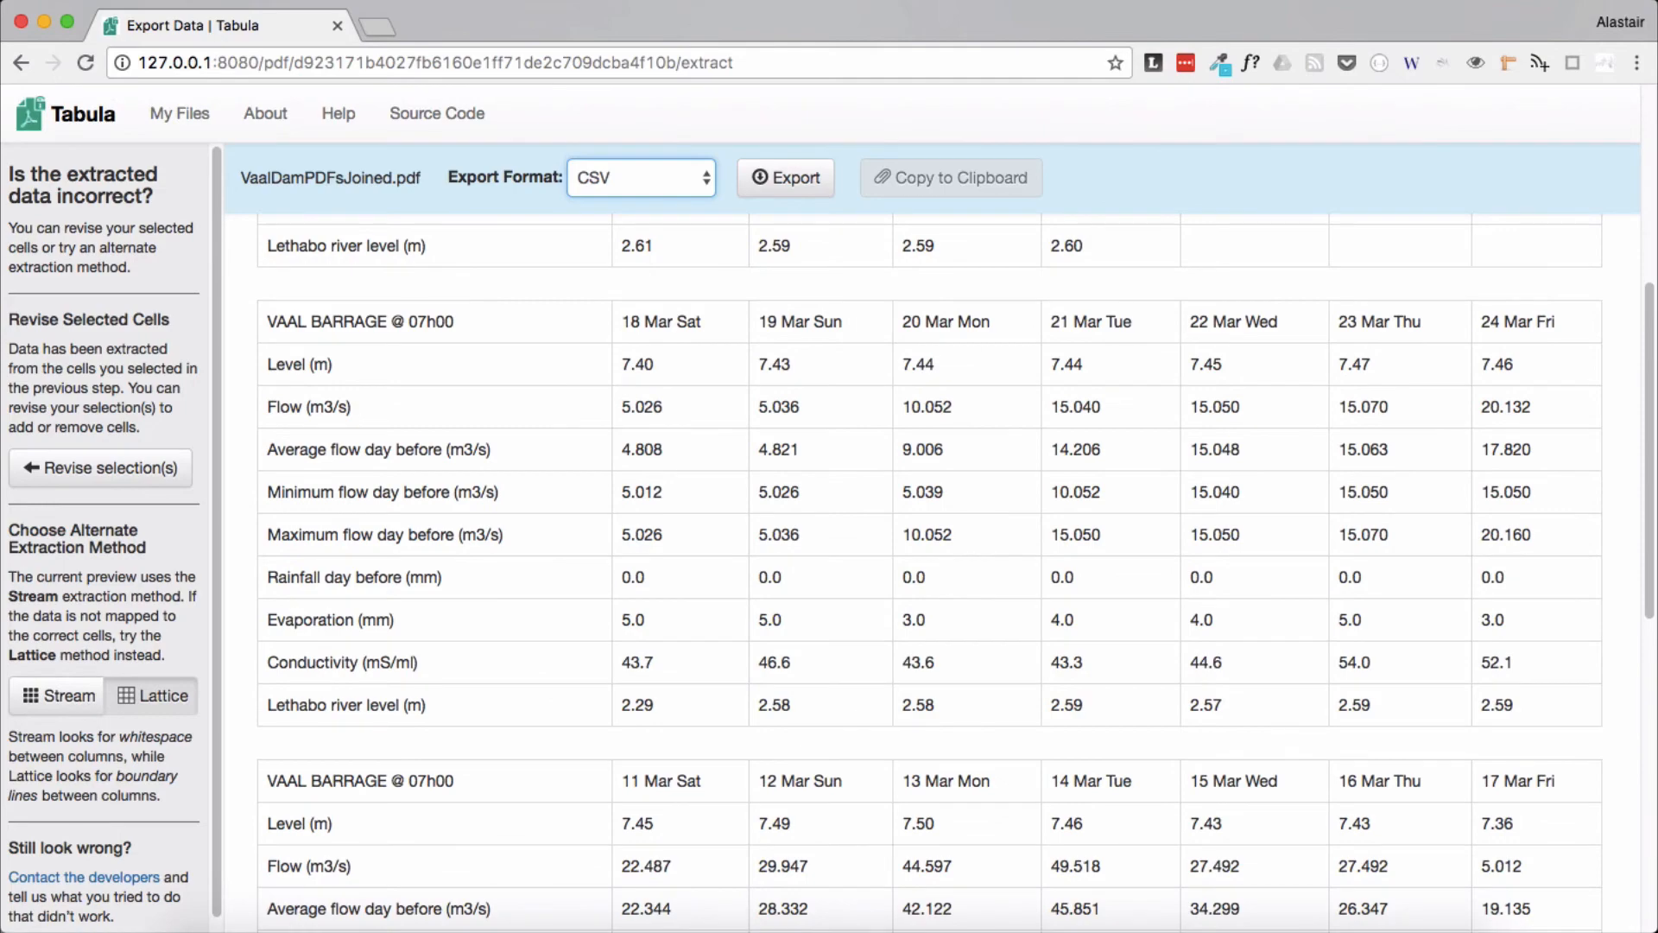
scroll("down", 3)
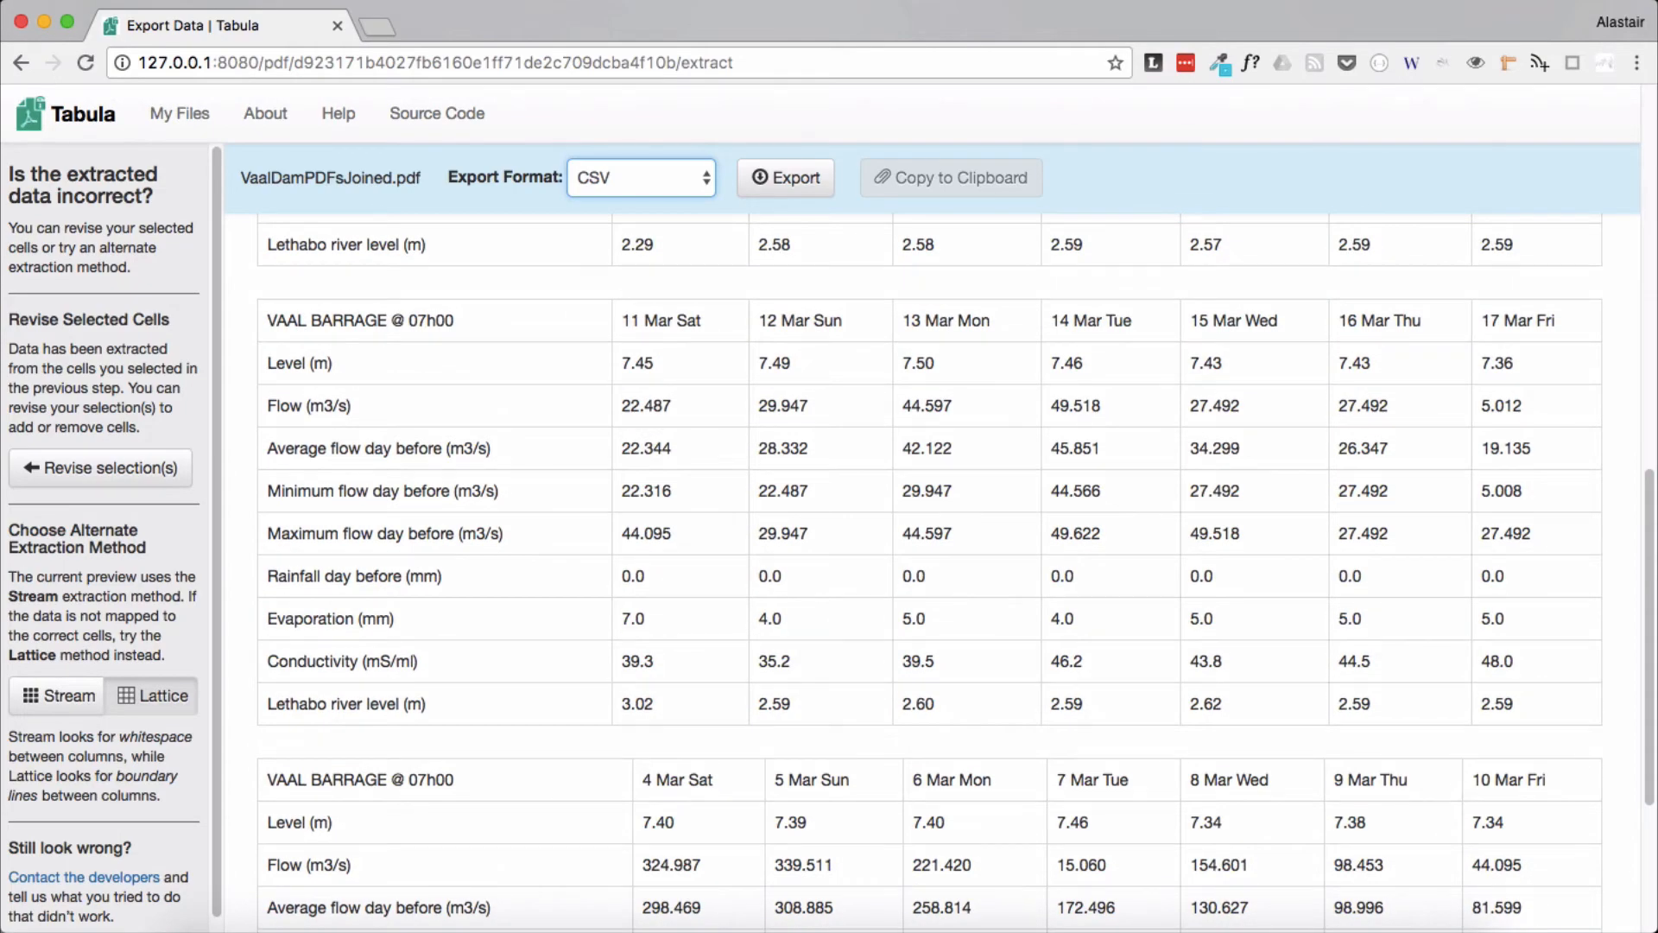
scroll("down", 3)
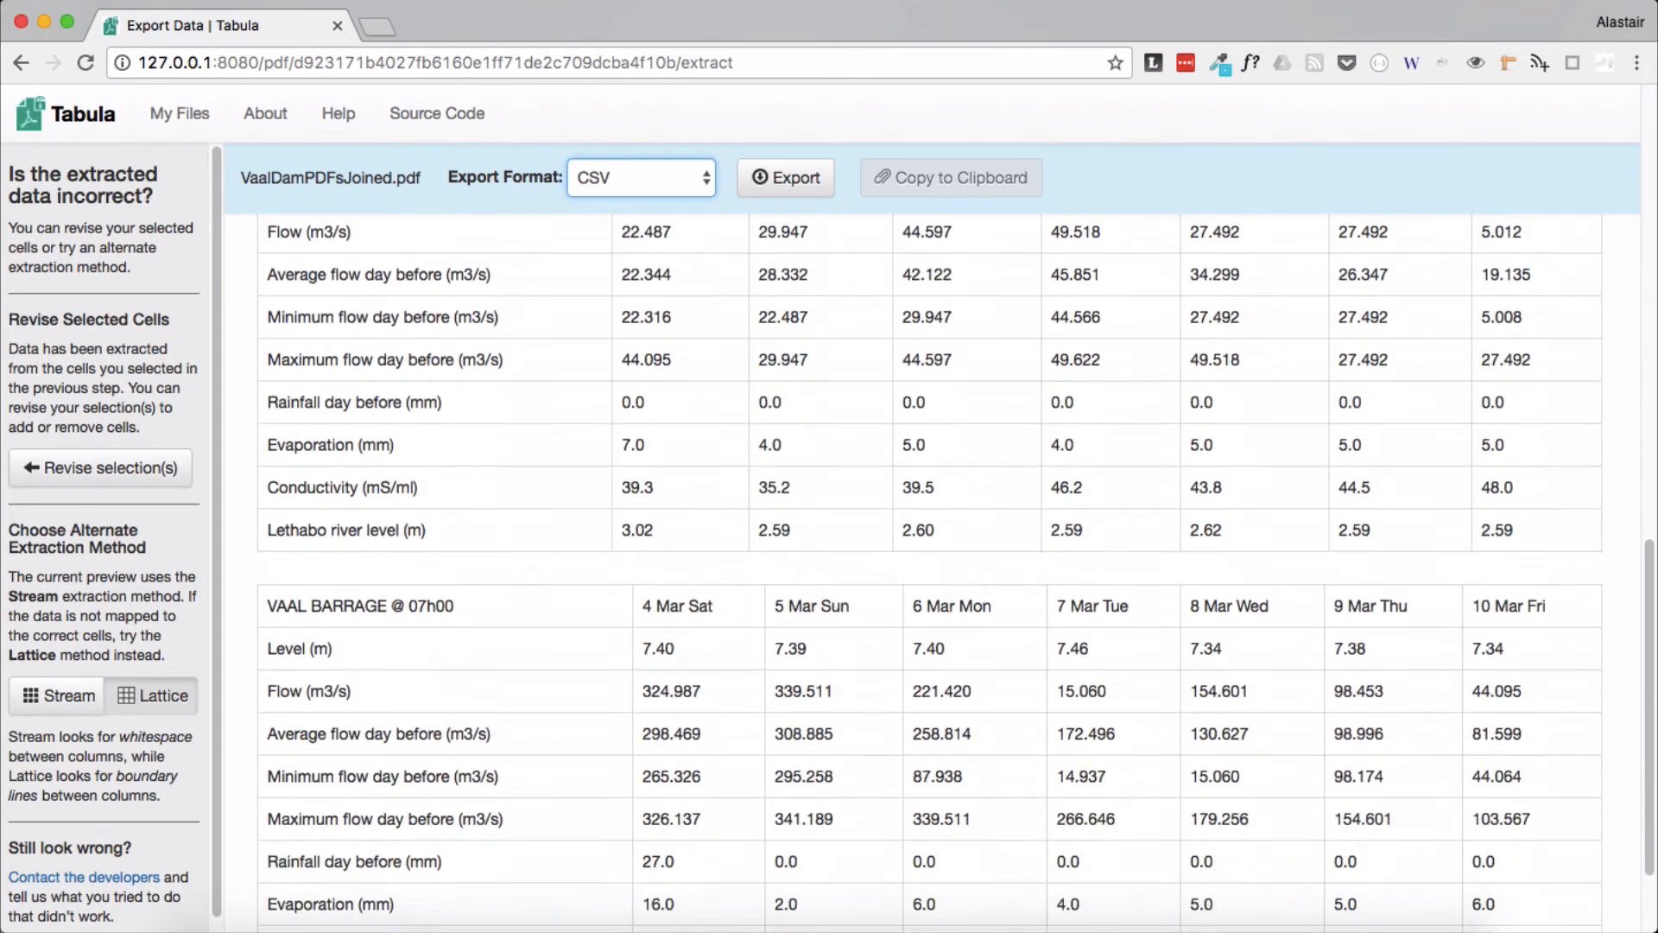
Export the extracted Vaal Barrage tables with CSV kept as the format, downloading the file
left_click(639, 176)
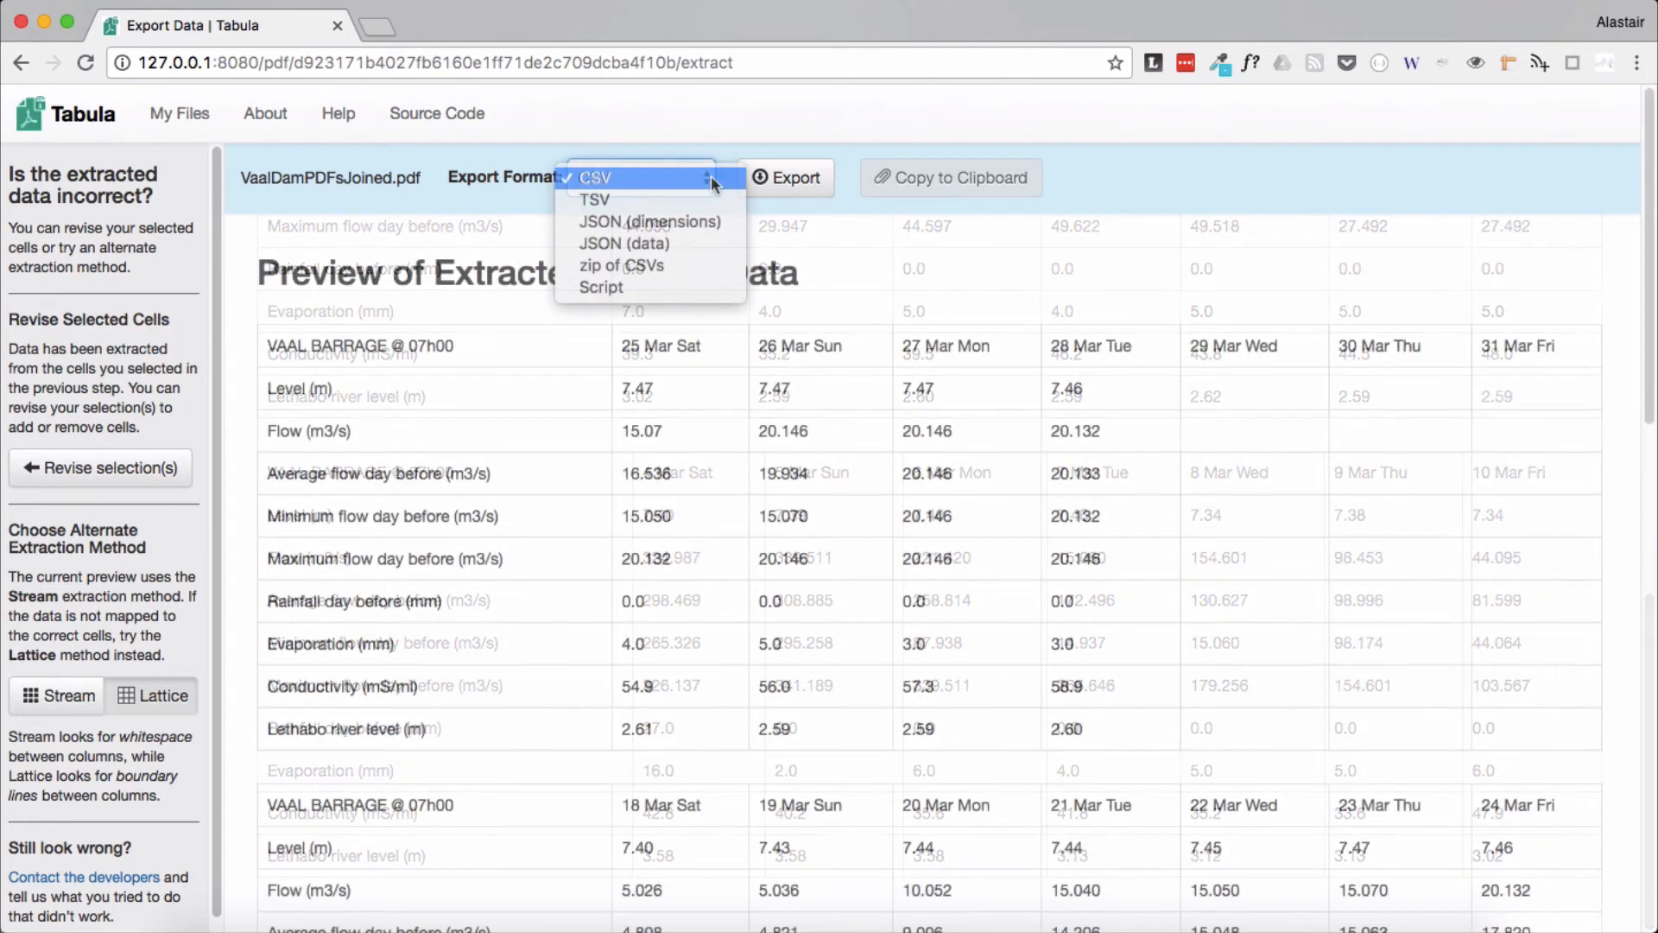
mouse_move(601, 287)
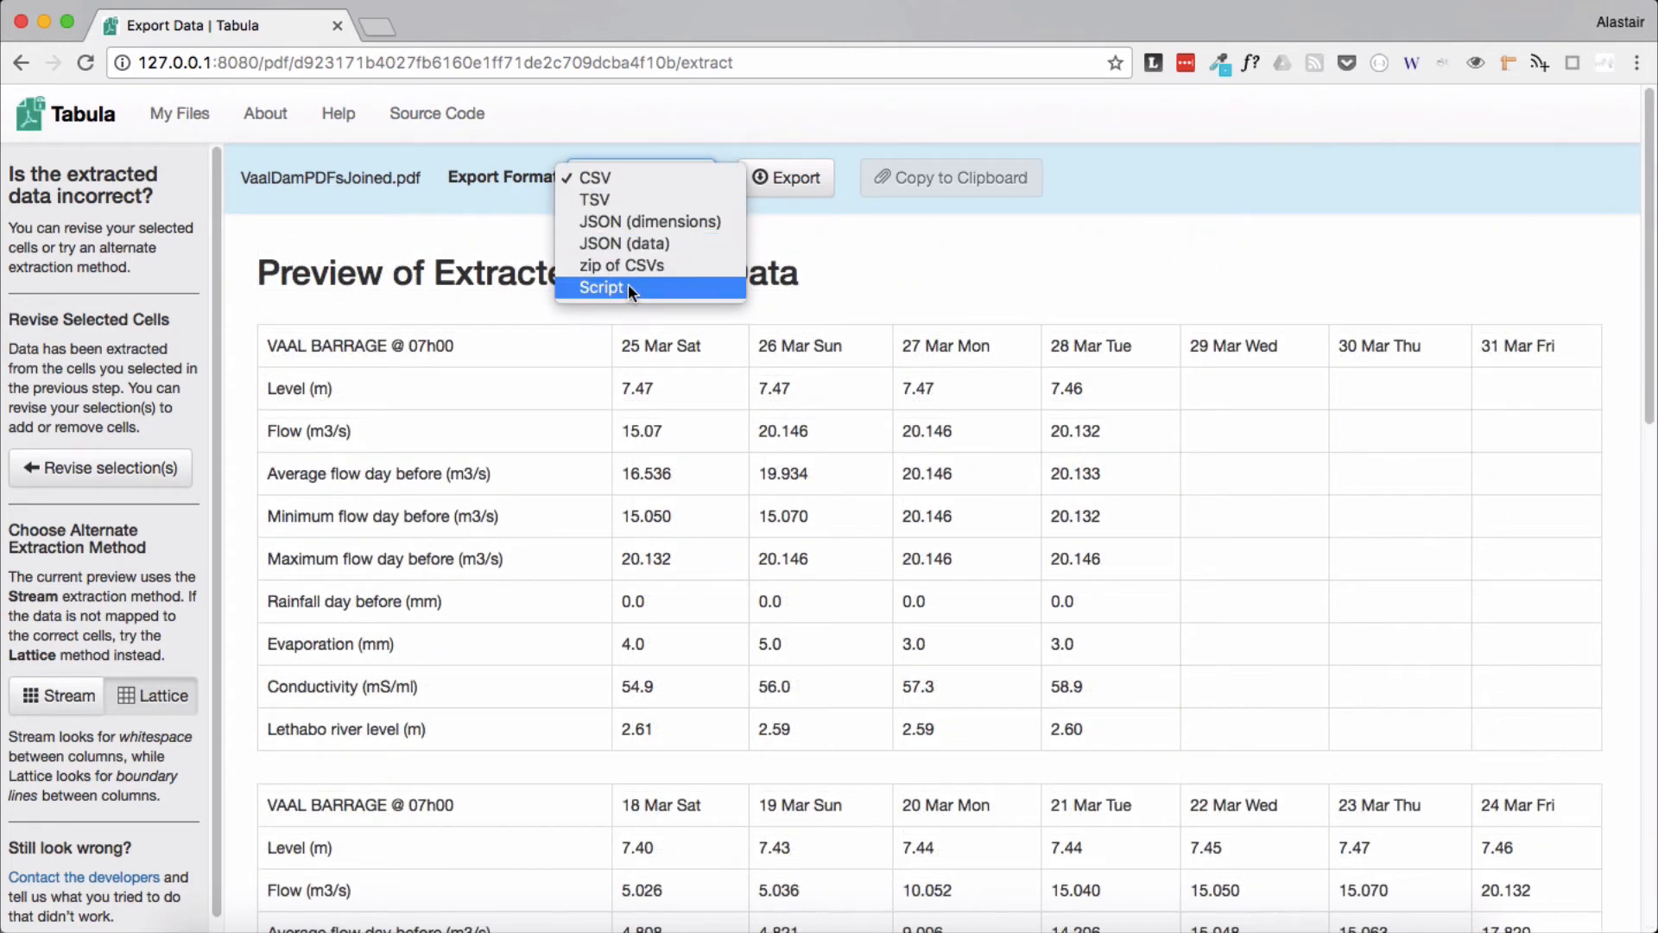
mouse_move(596, 178)
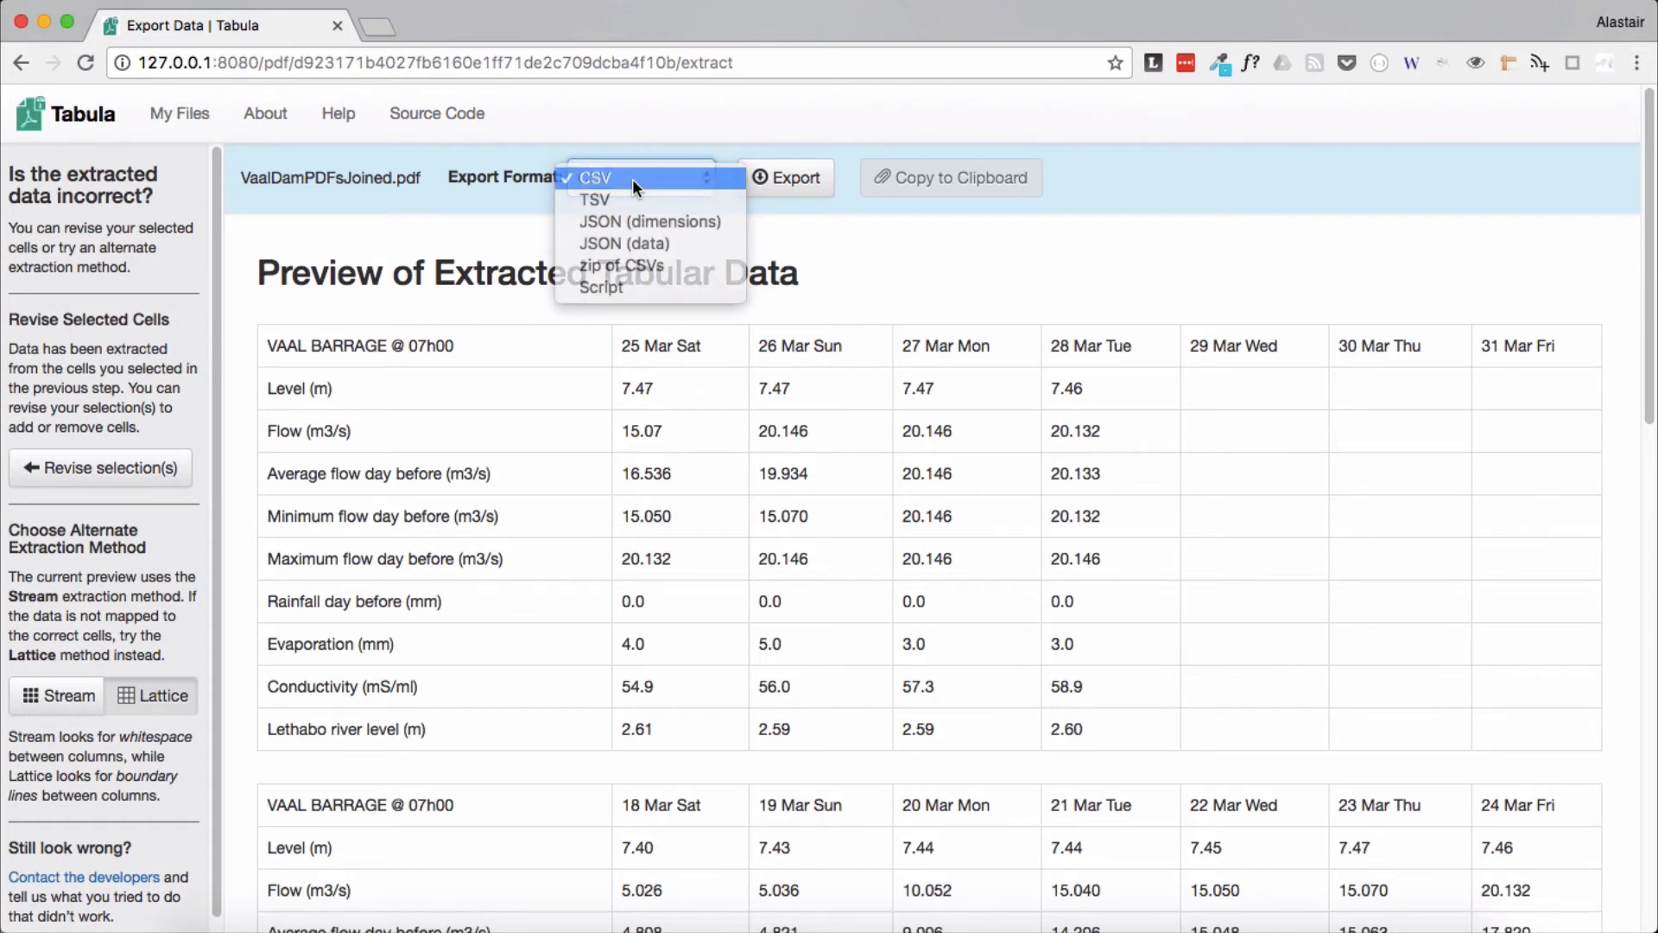
left_click(639, 176)
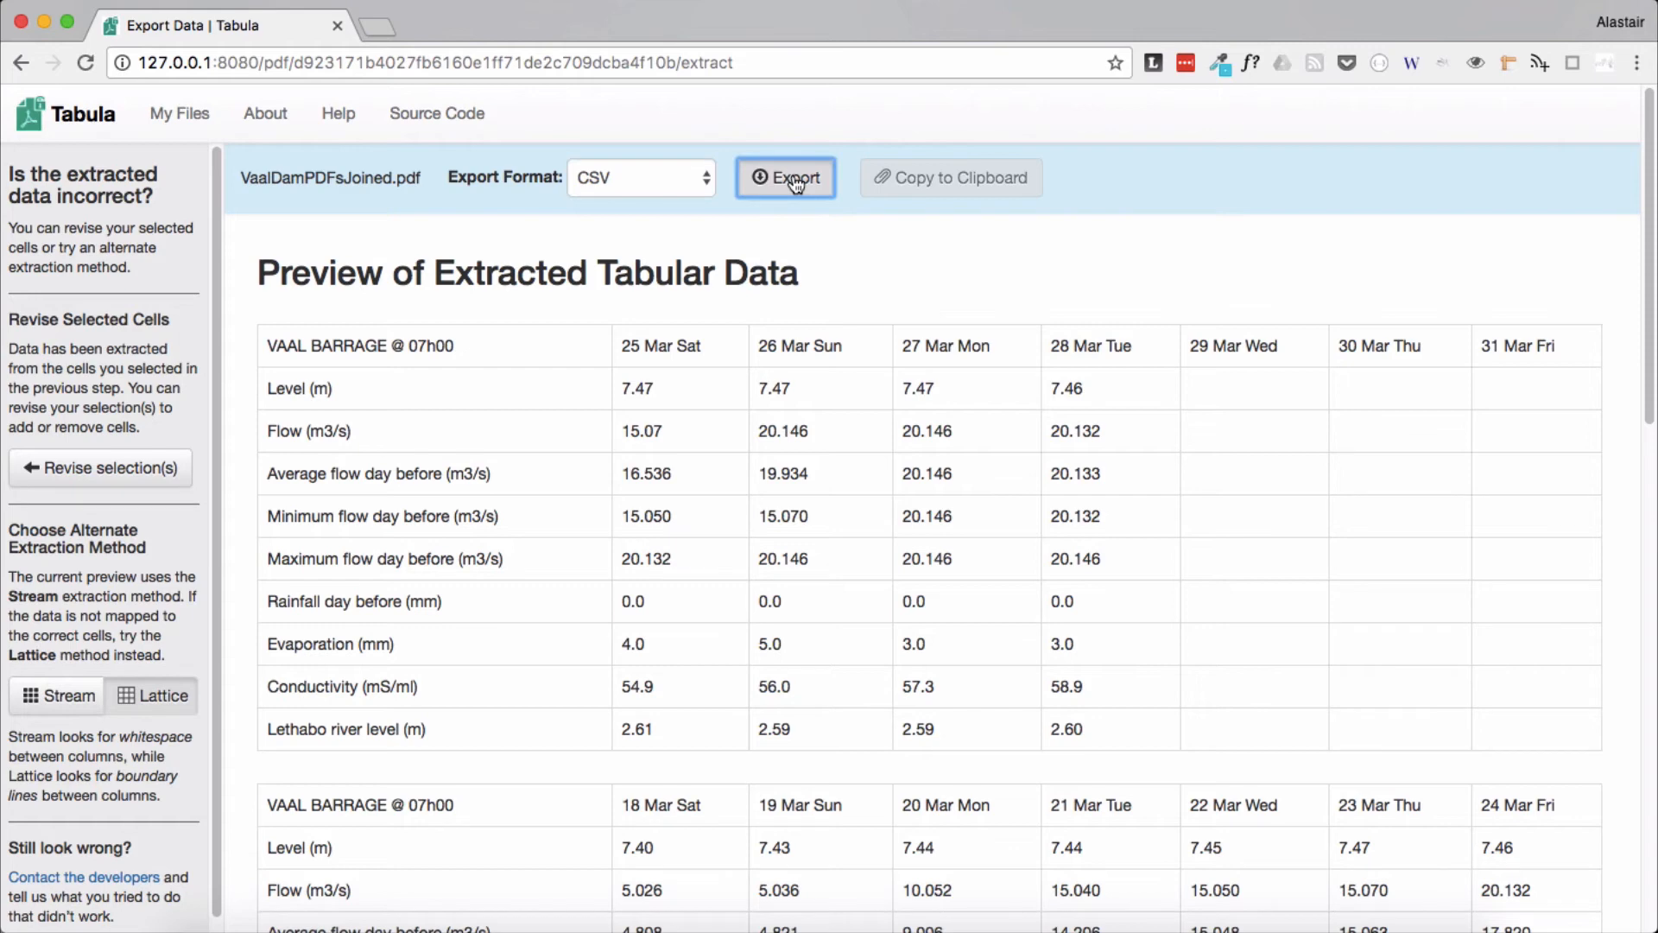
left_click(784, 176)
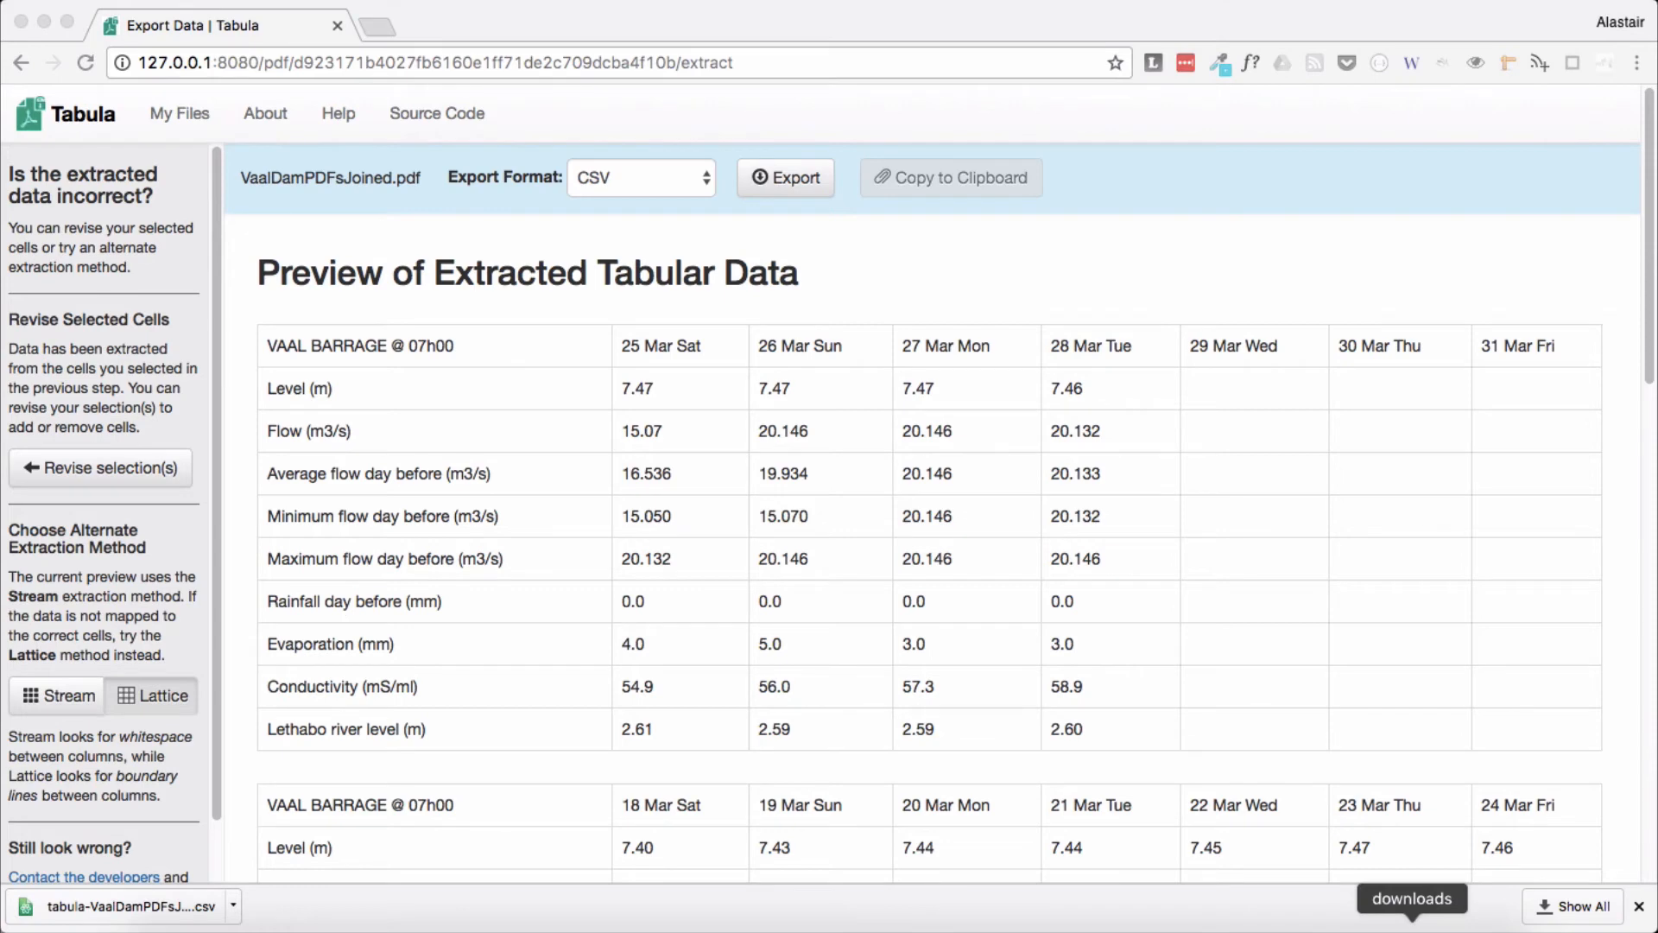
Reveal tabula-VaalDamPDFsJoined.csv in Finder and open it with LibreOffice, accepting the Text Import defaults
left_click(1411, 898)
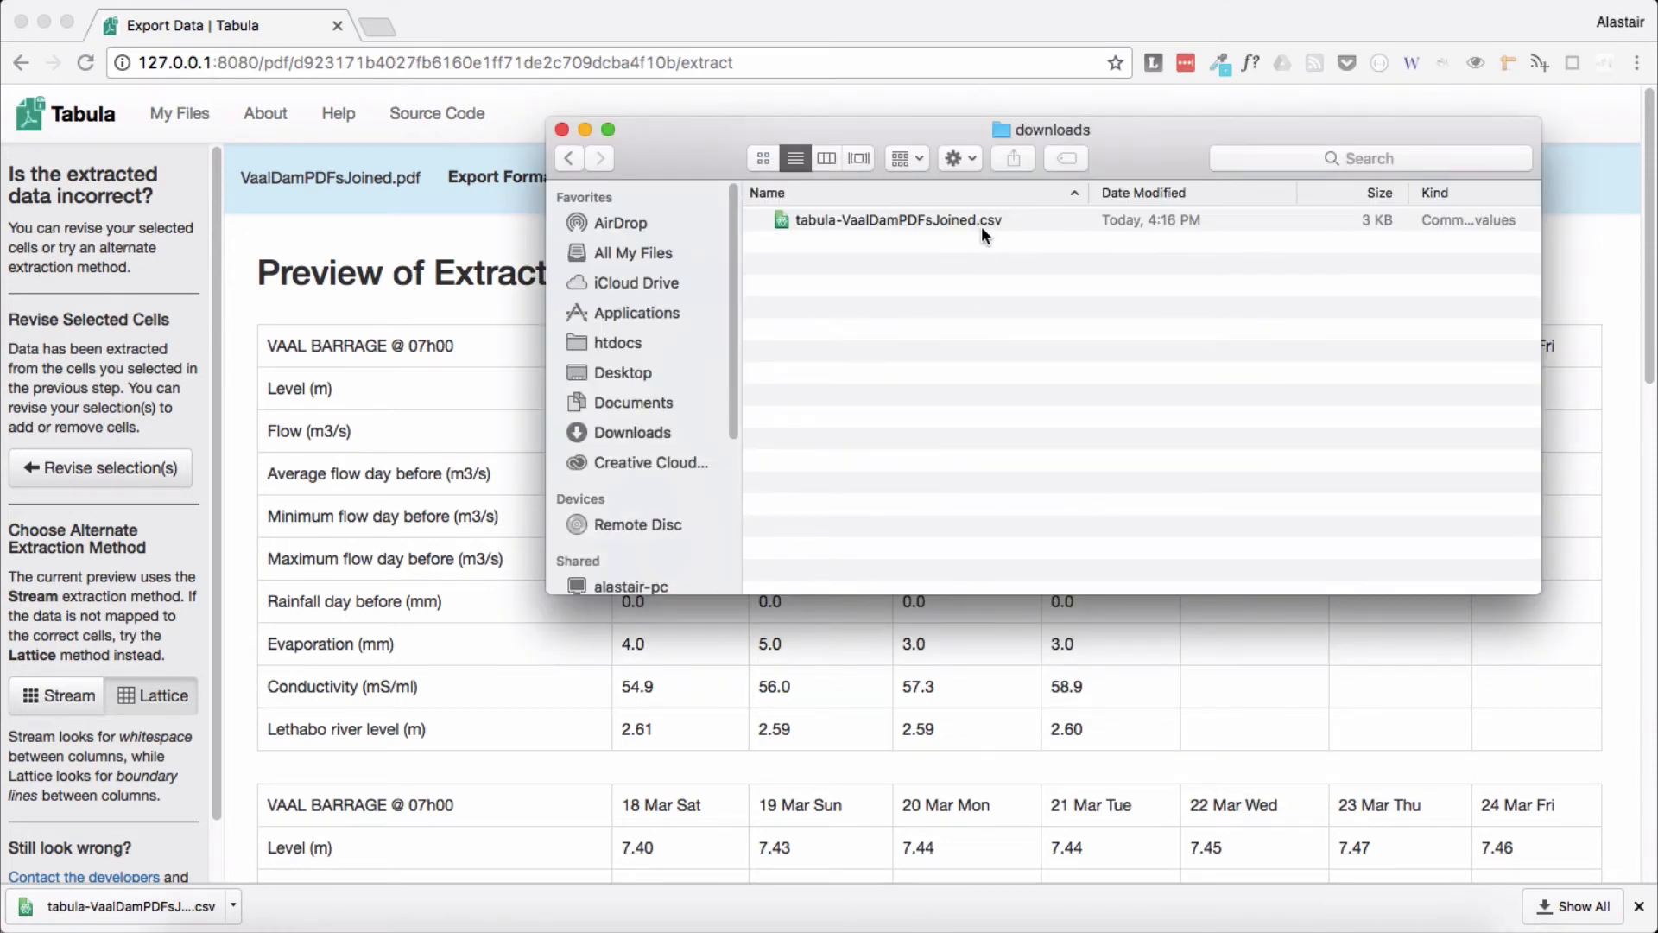
right_click(896, 220)
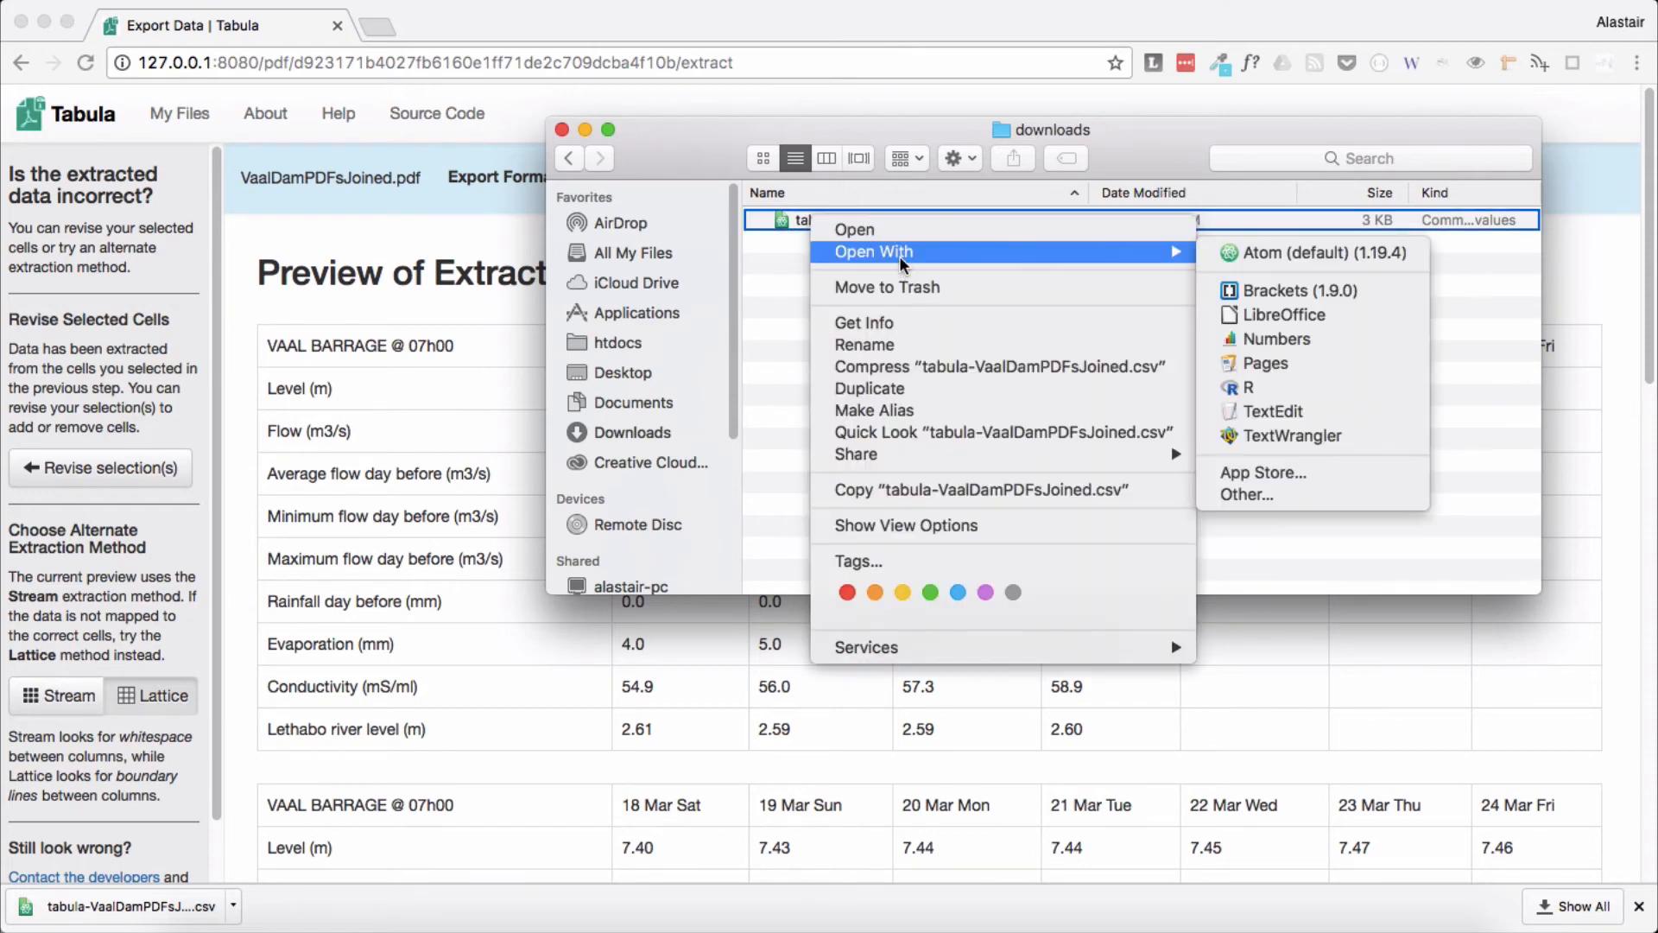
mouse_move(1282, 314)
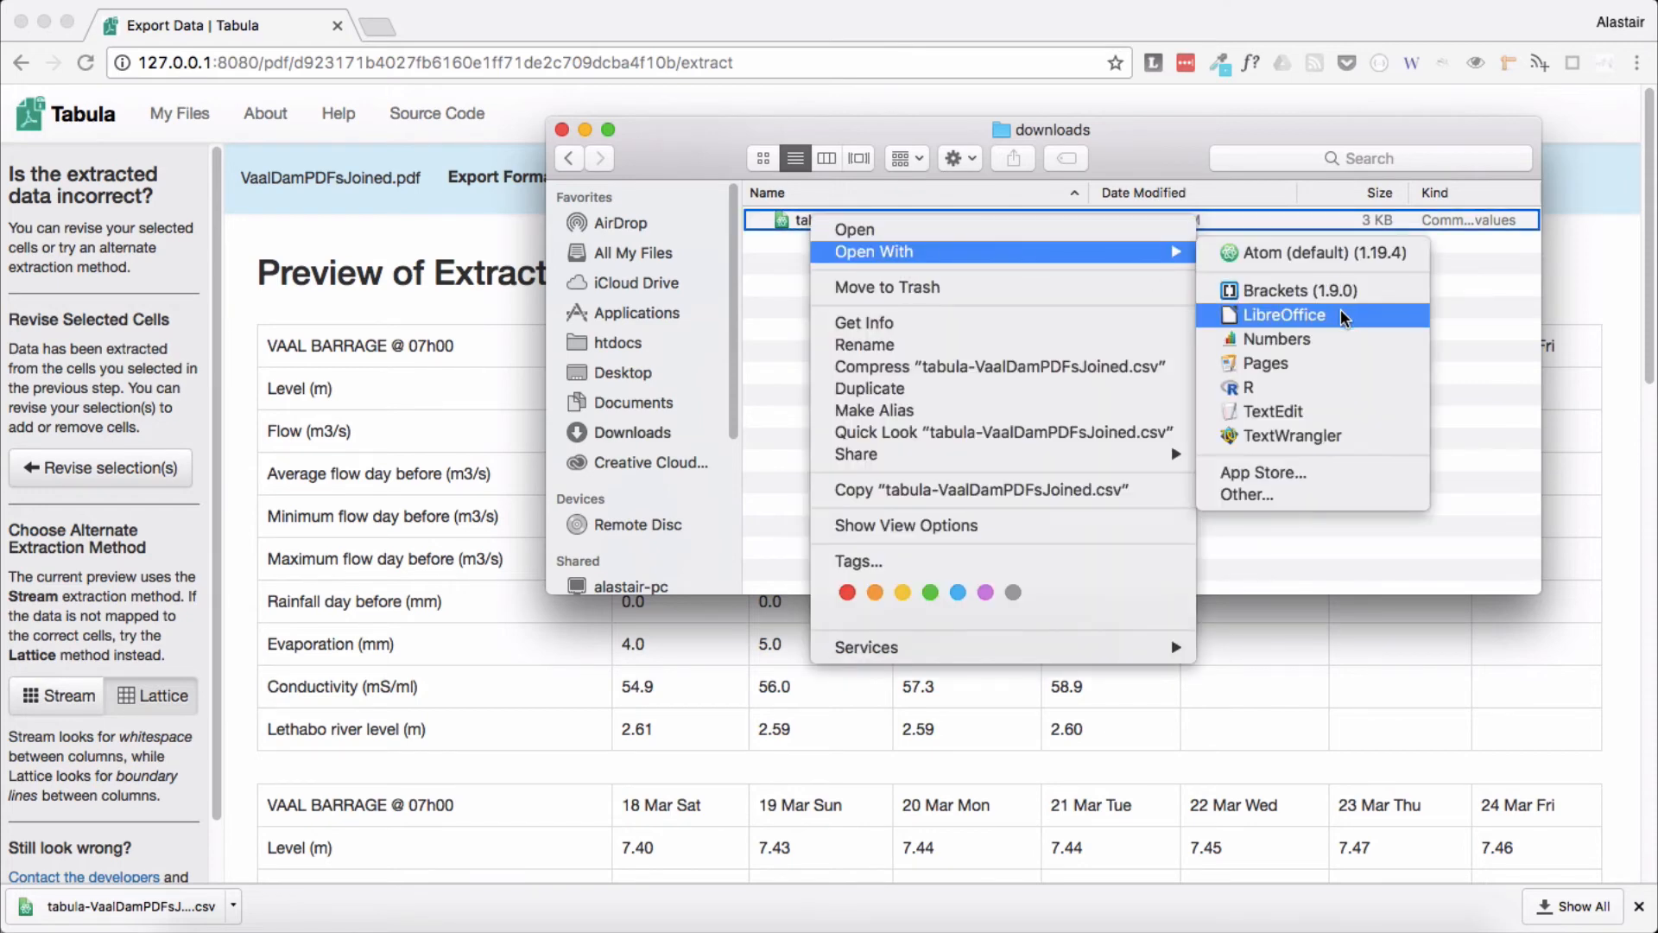
left_click(1283, 314)
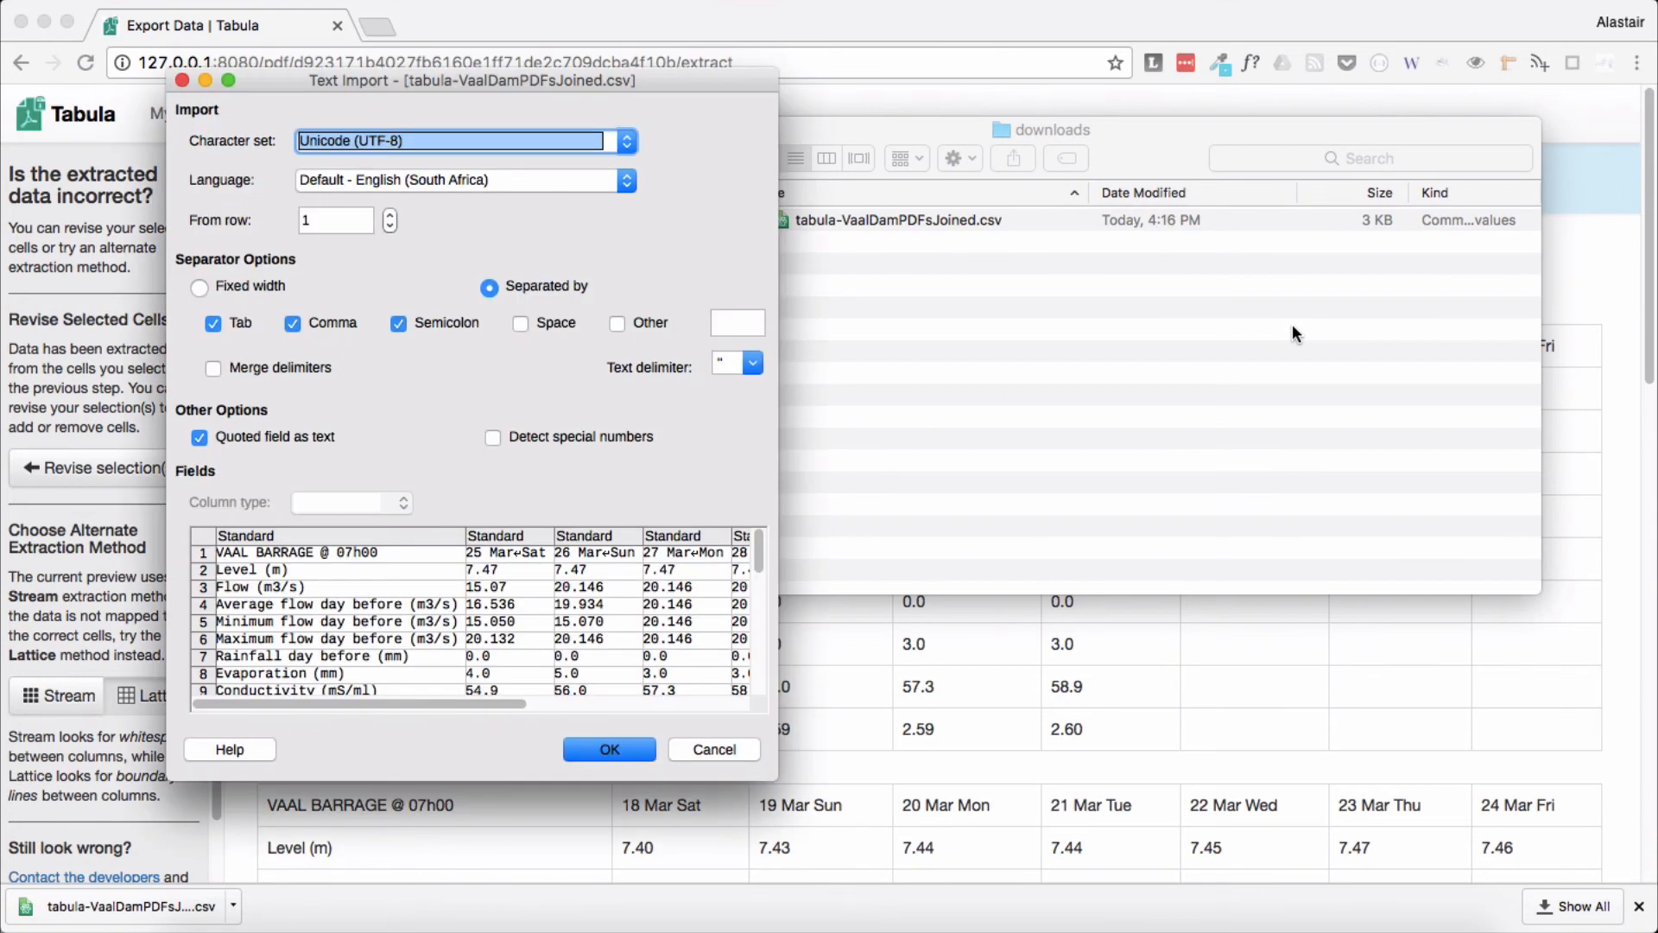
left_click(608, 748)
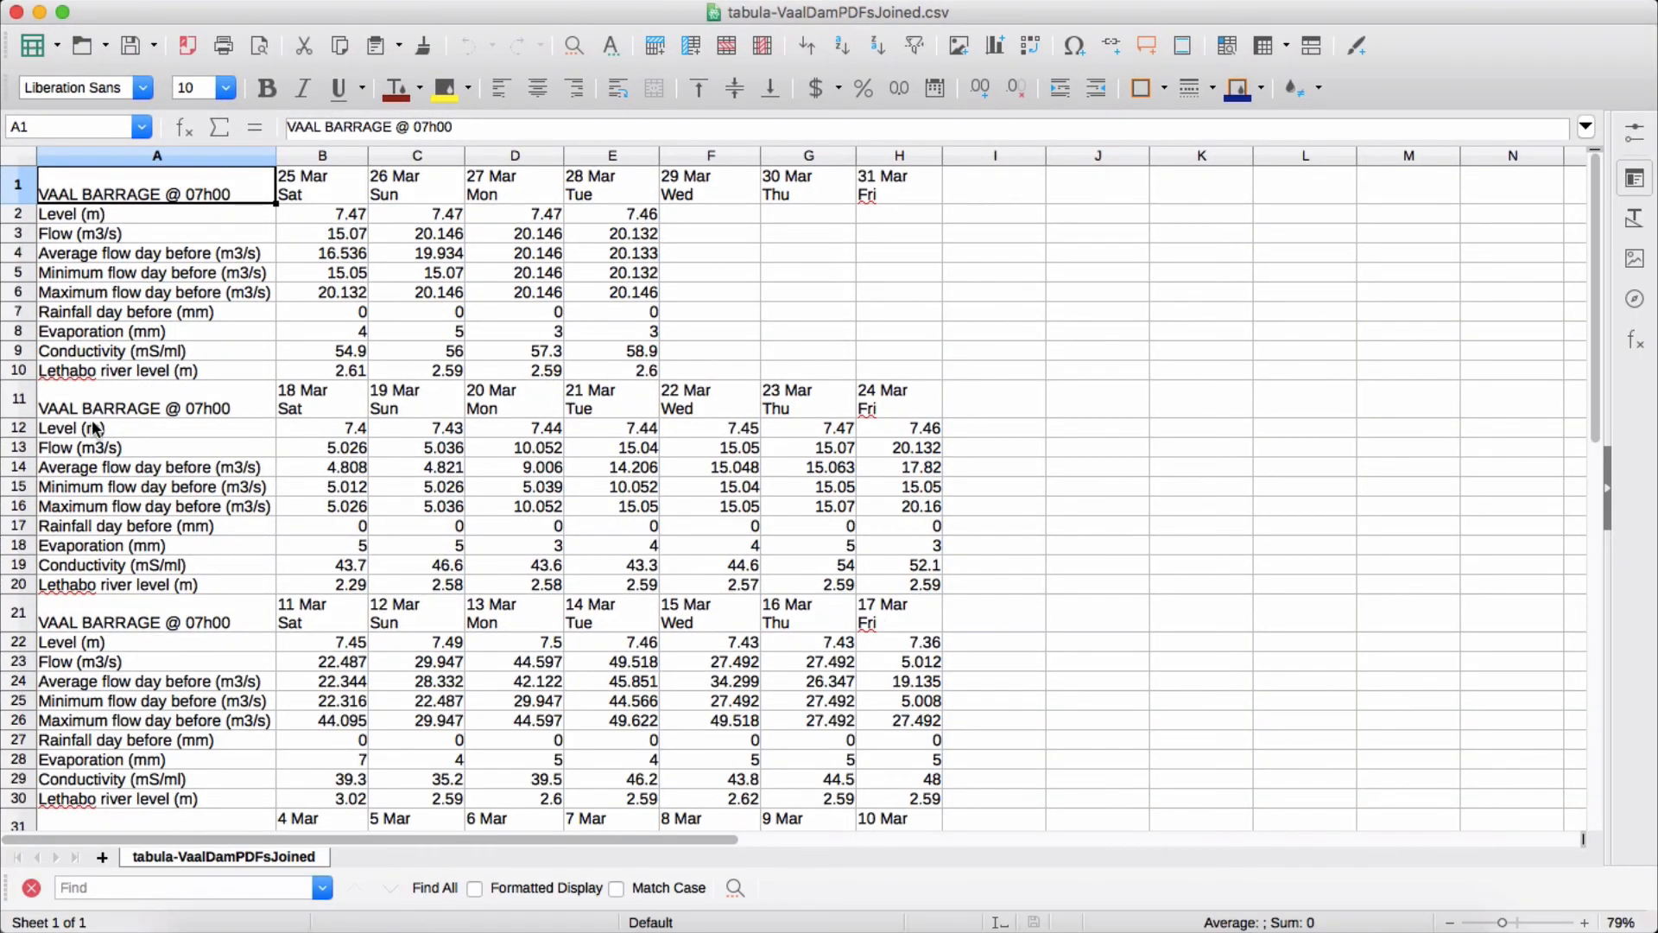
scroll("down", 3)
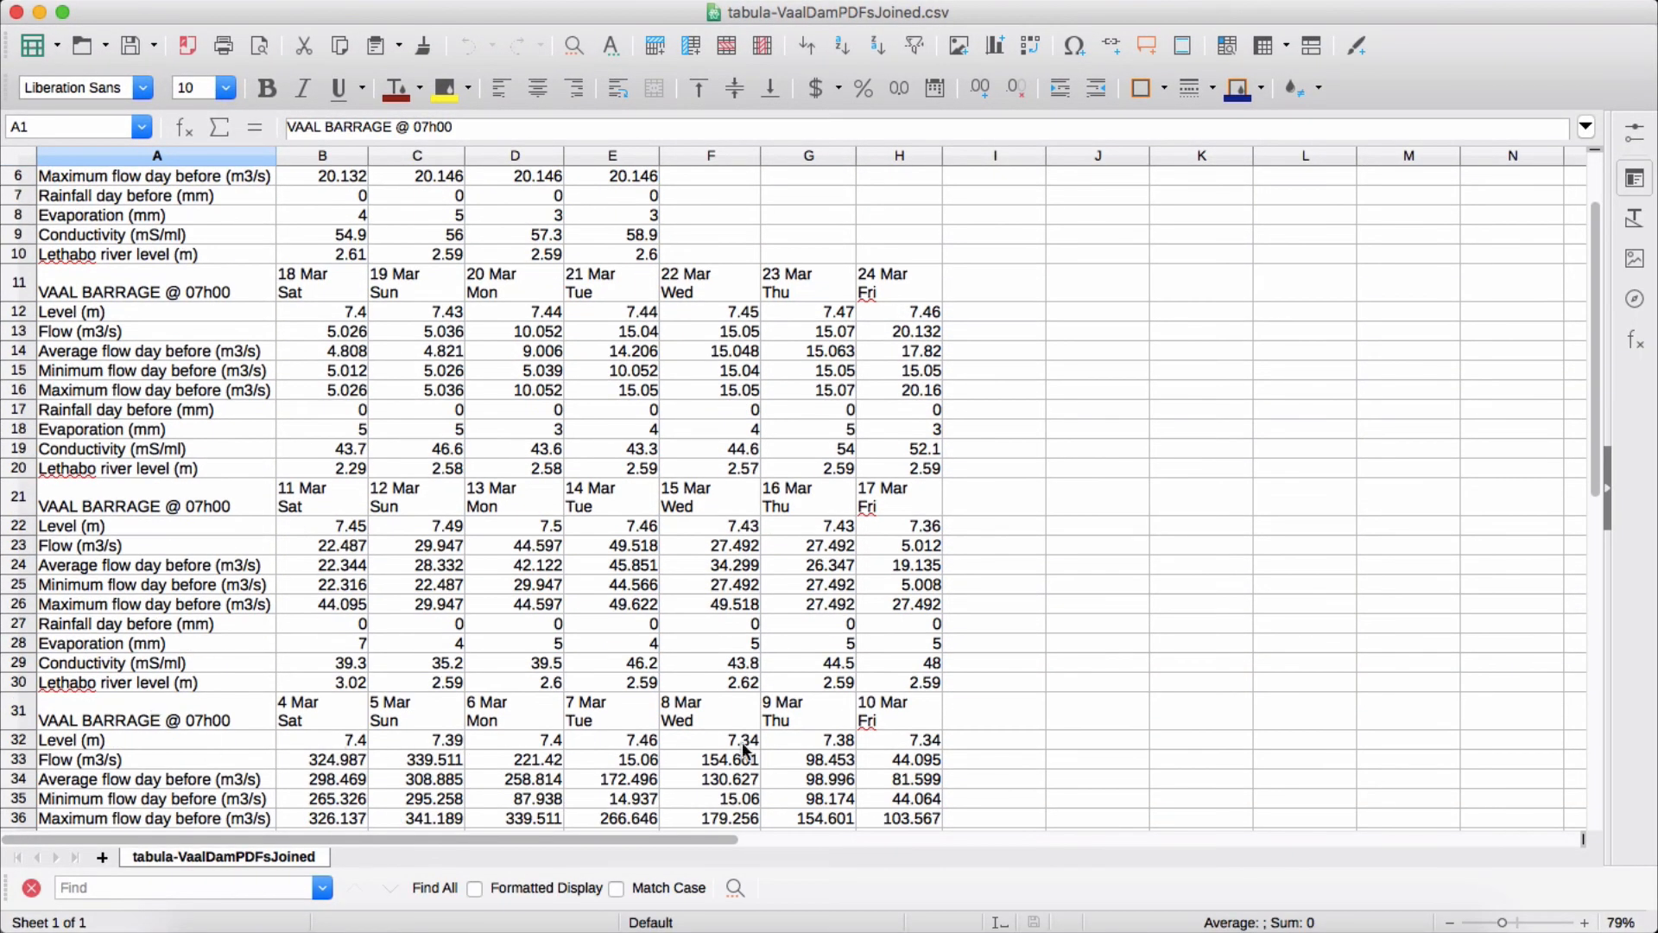
mouse_move(912, 670)
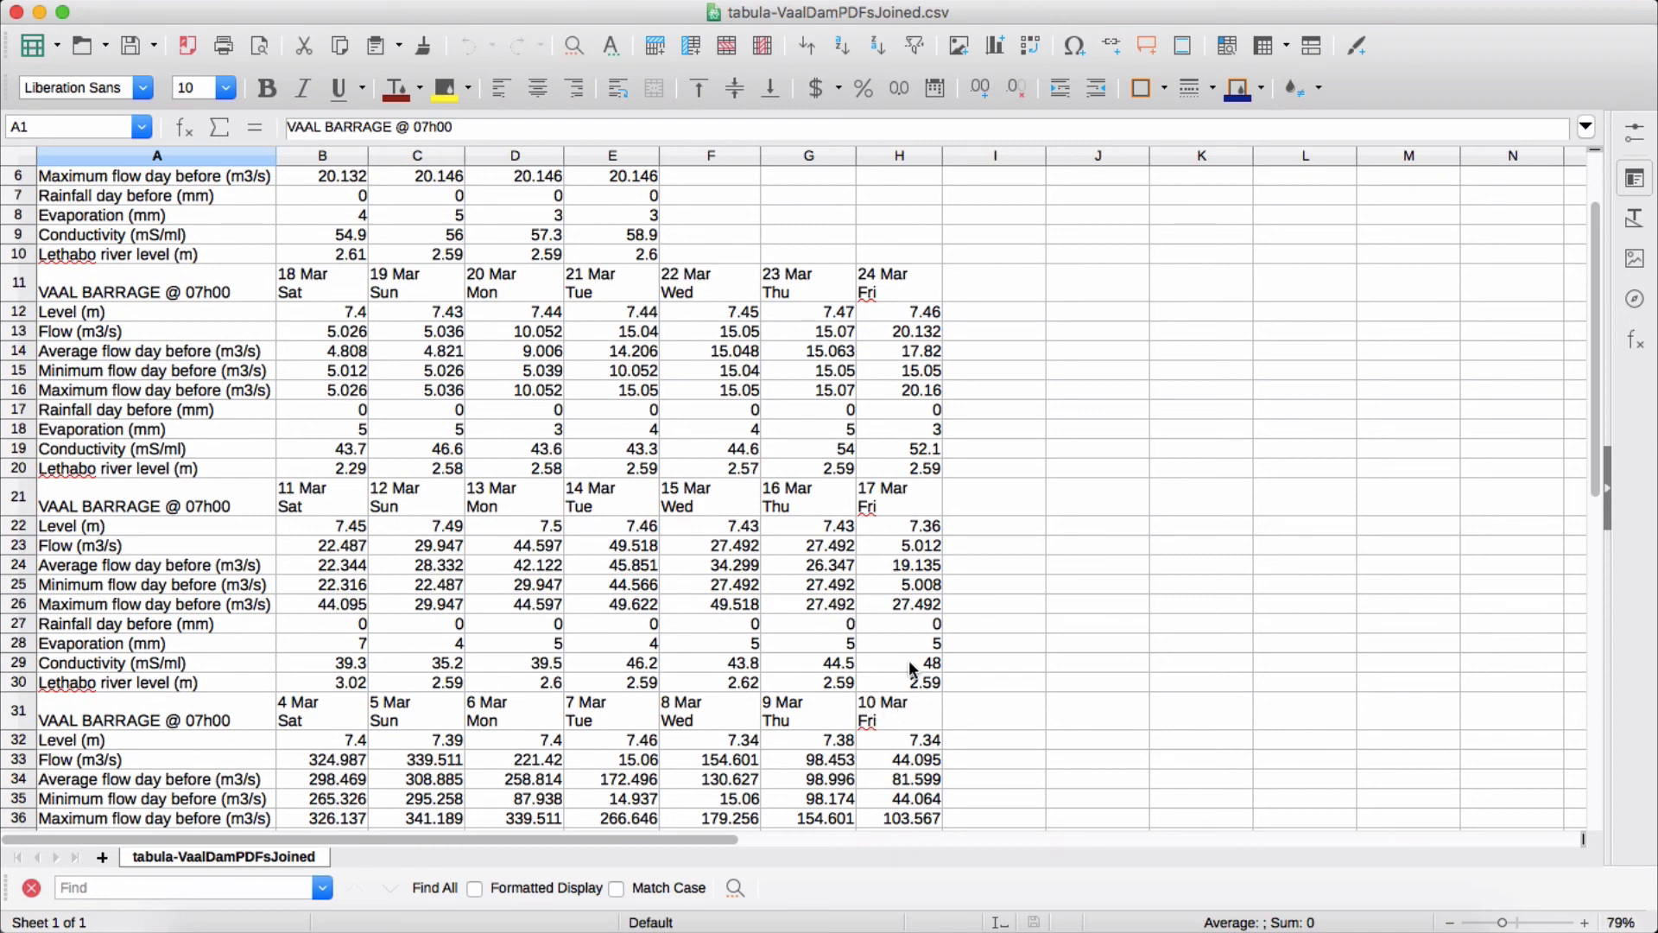
scroll("up", 3)
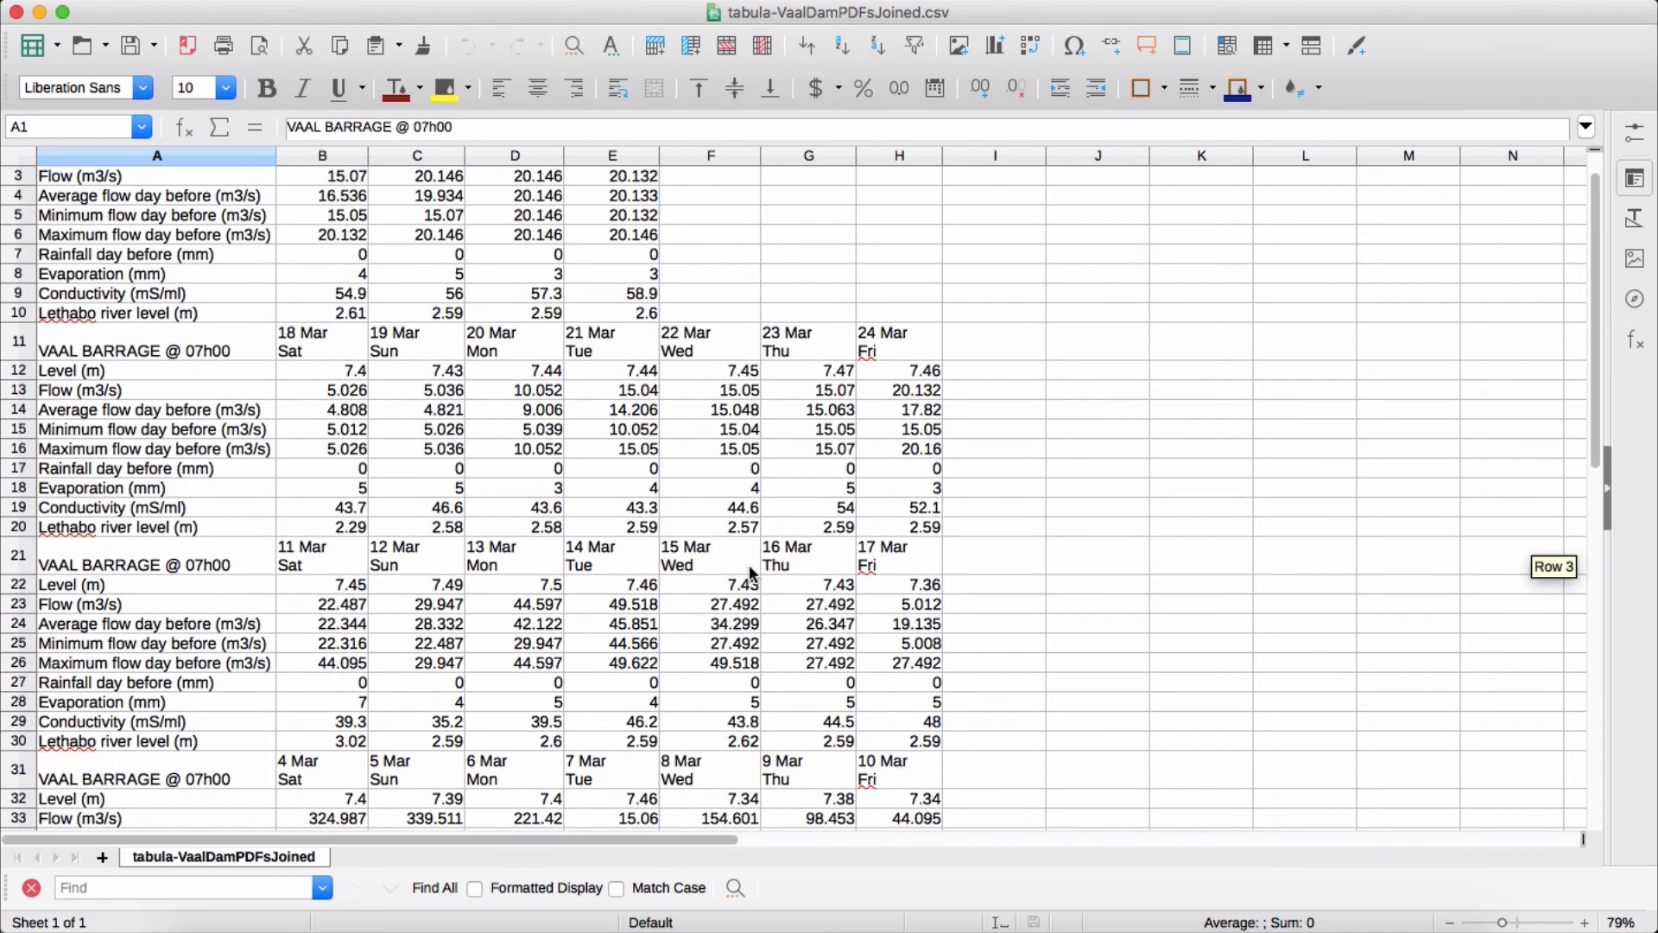
scroll("up", 3)
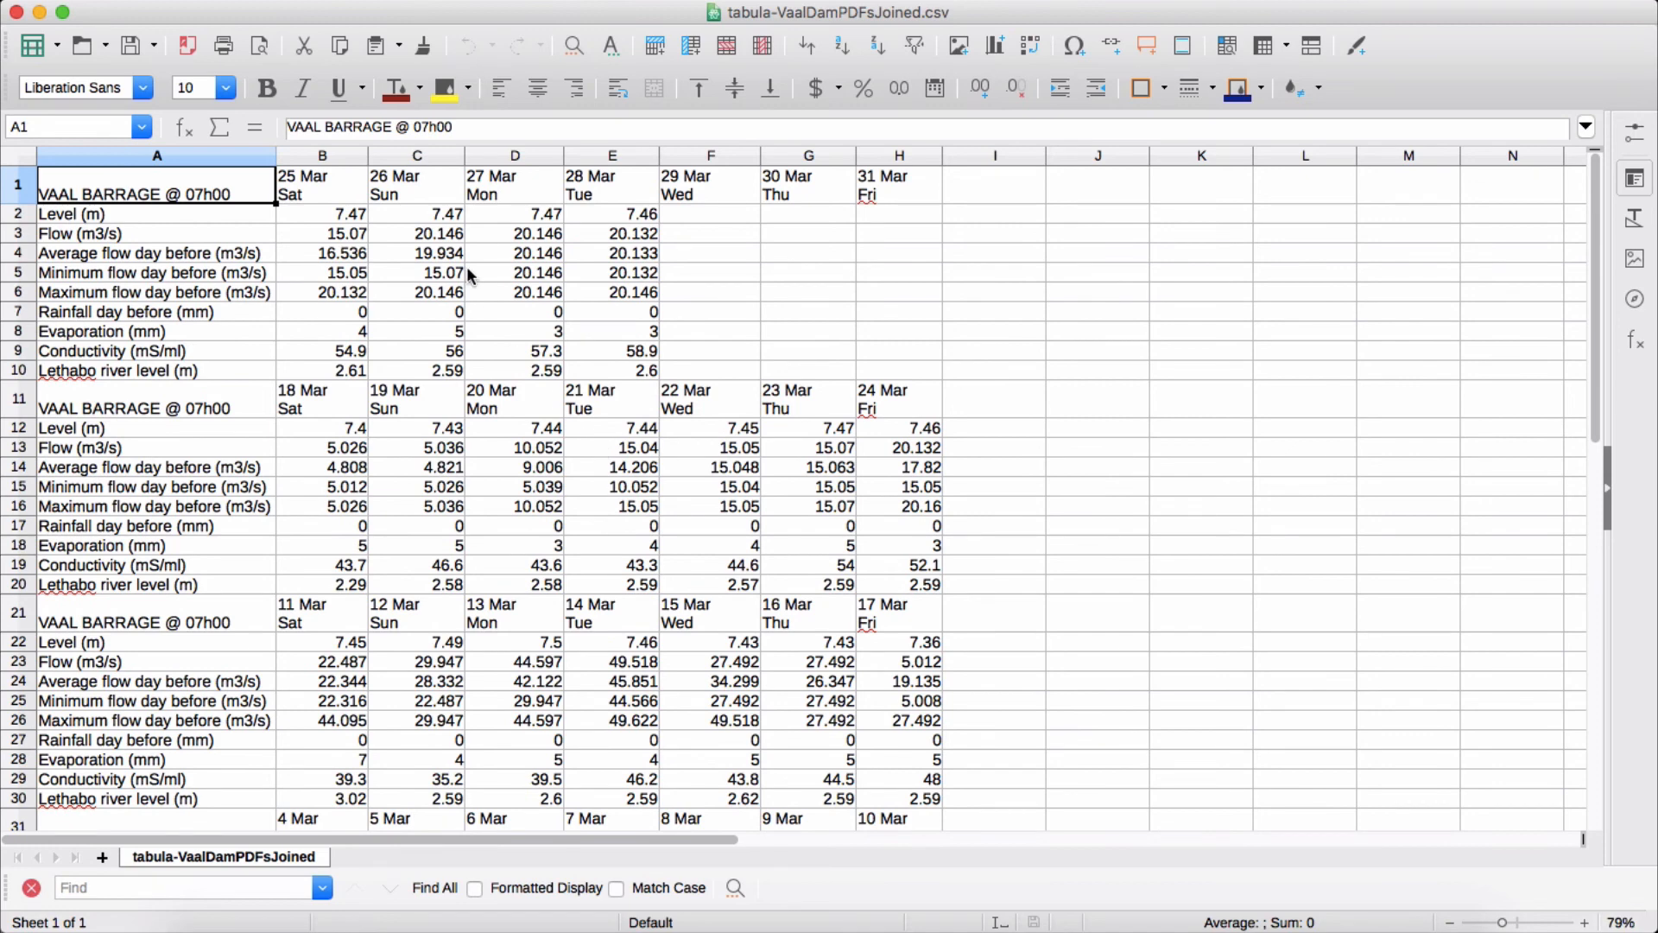